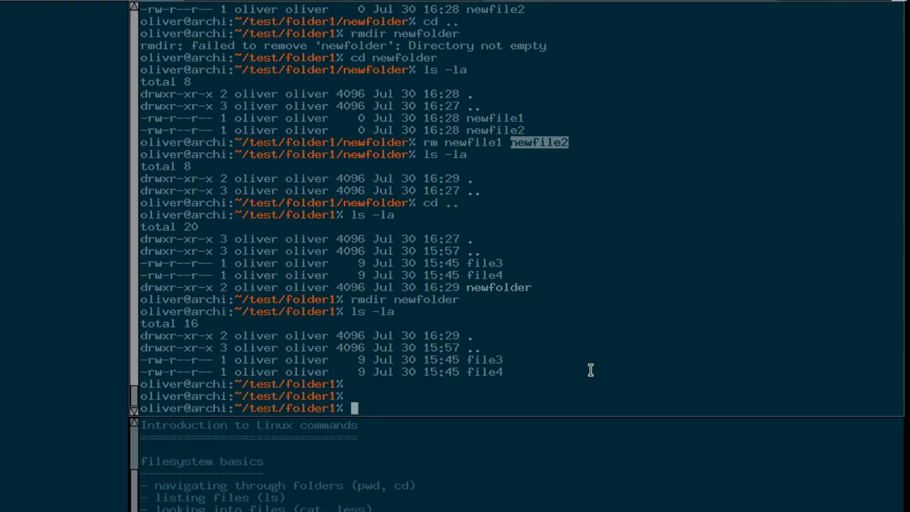
mouse_move(576, 290)
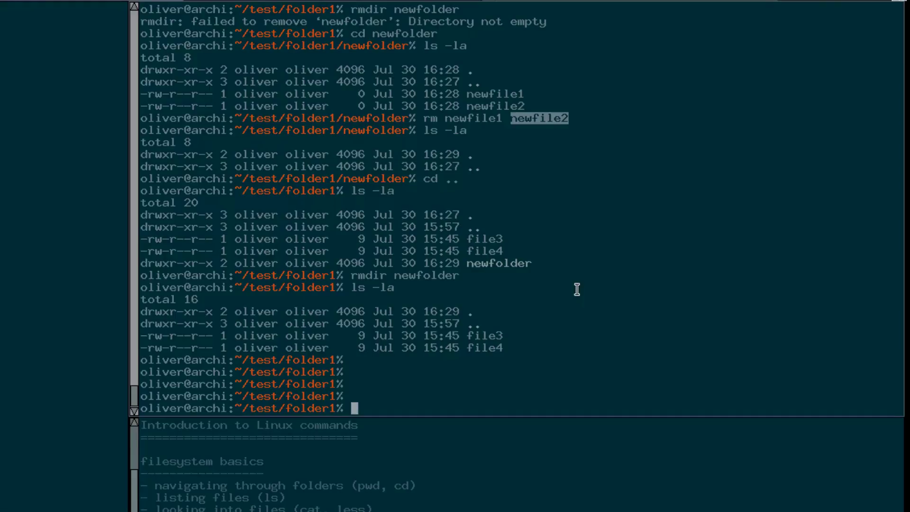
Step: Run man ls to bring up the manual page for ls
text(ma)
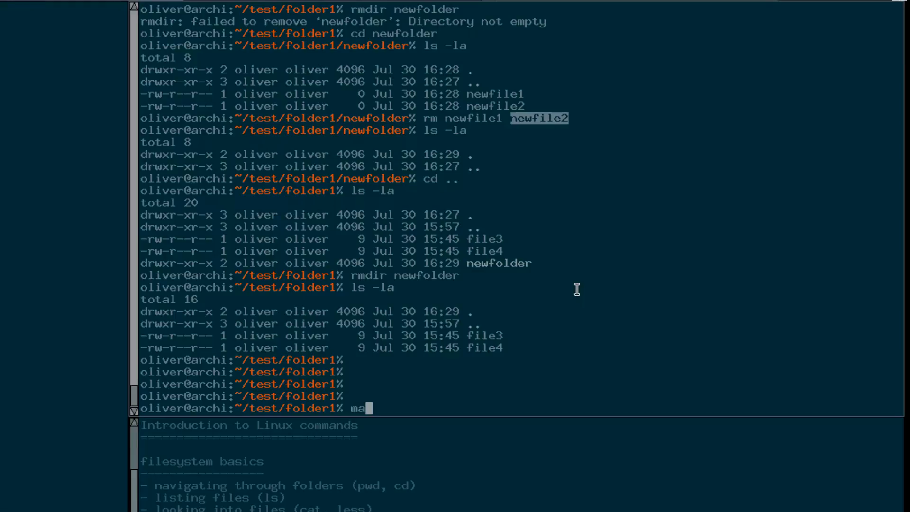
text(n)
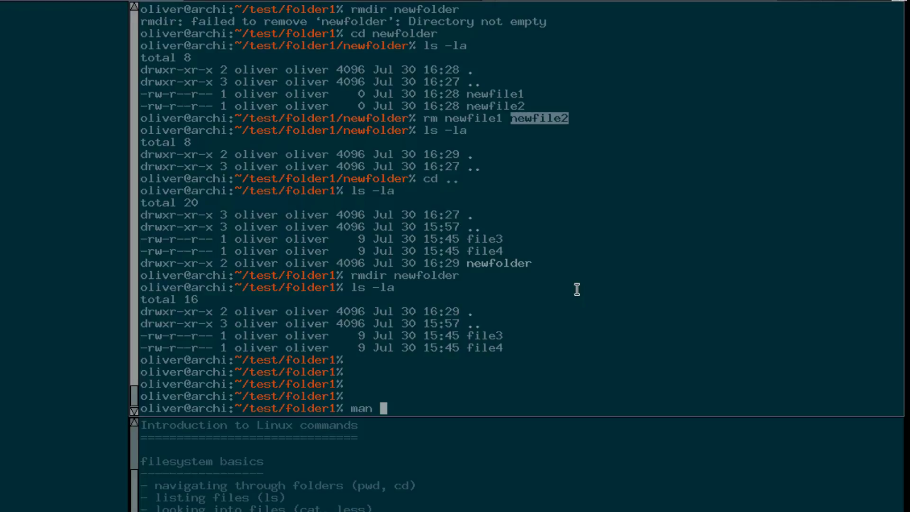
text(ls)
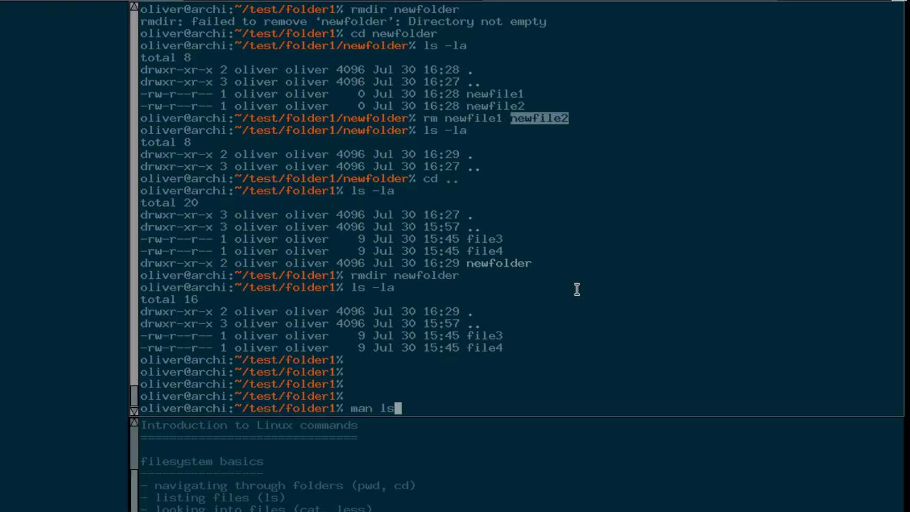
key(Return)
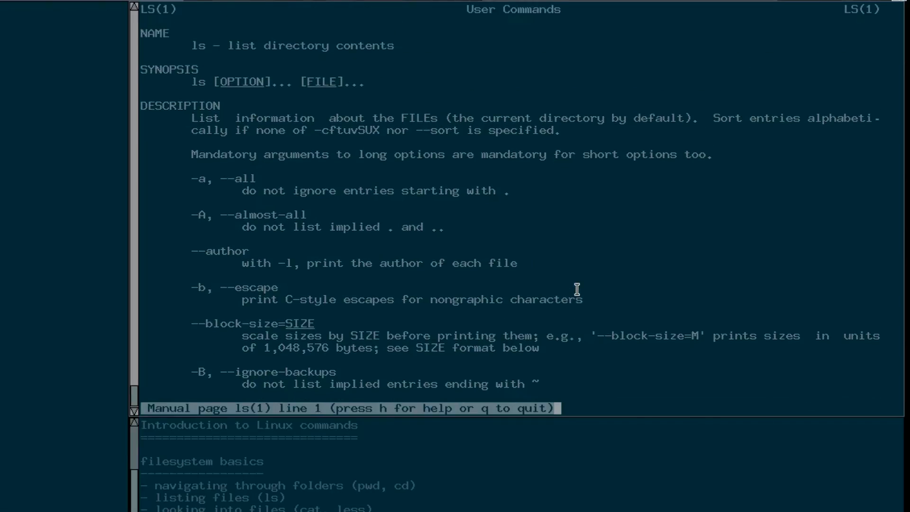
mouse_move(250, 71)
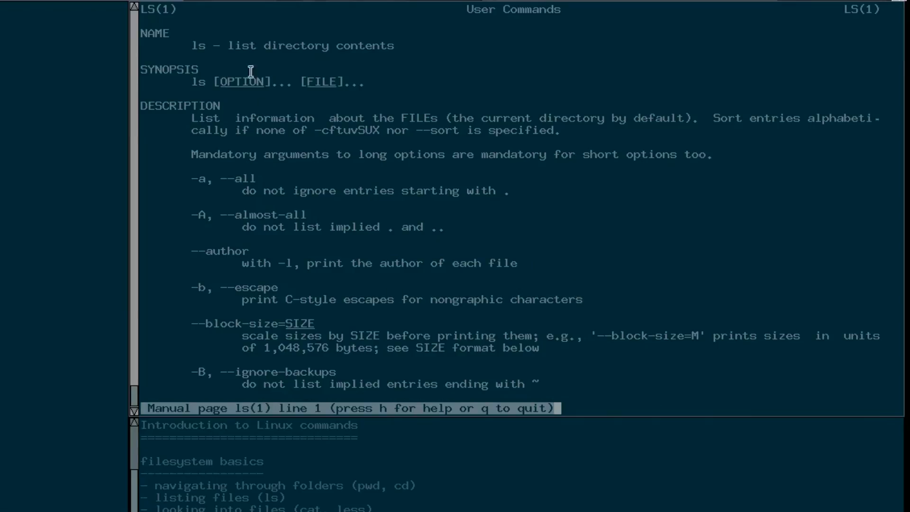
mouse_move(143, 34)
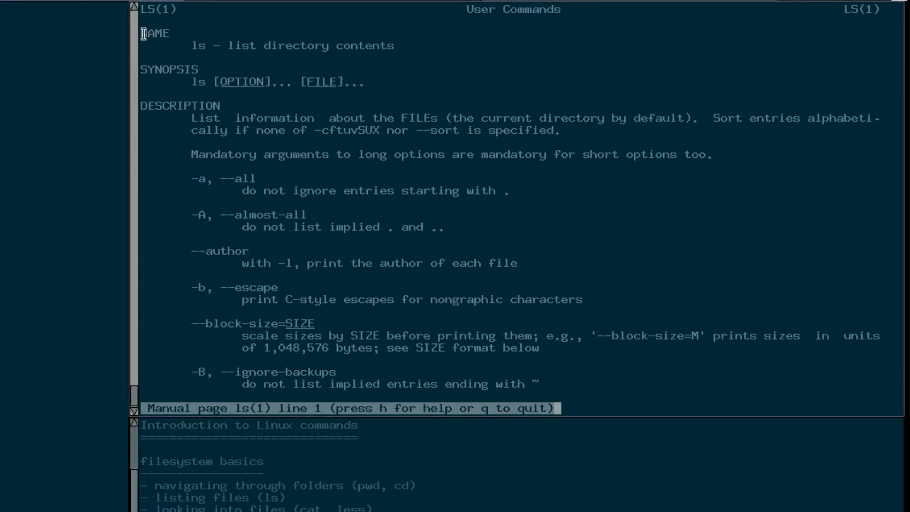
mouse_move(192, 126)
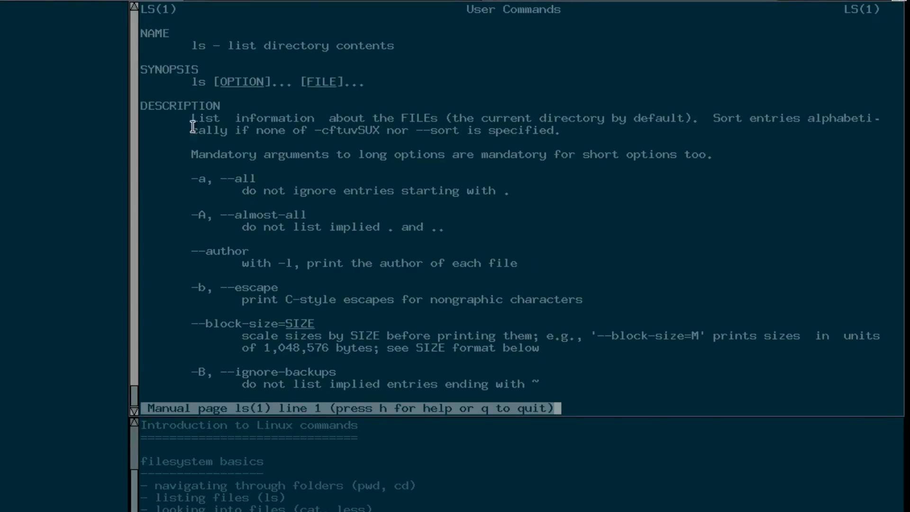
double_click(197, 46)
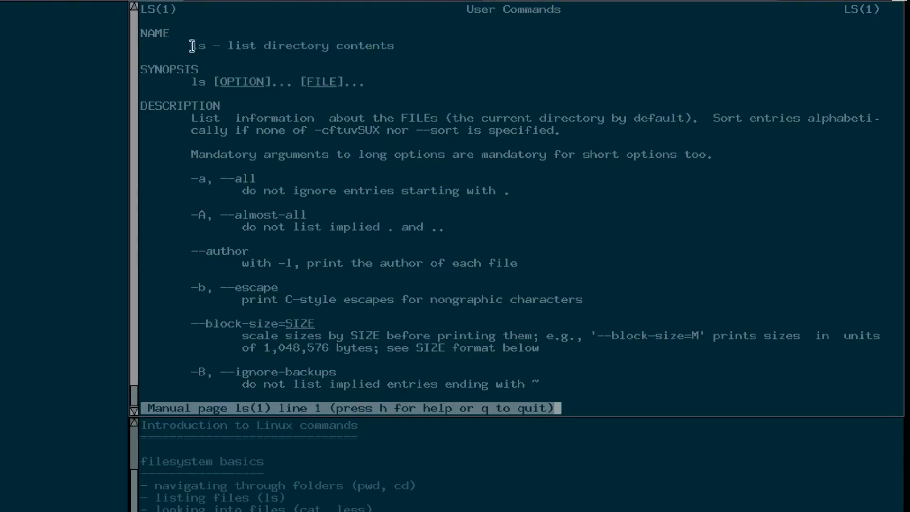
mouse_move(174, 81)
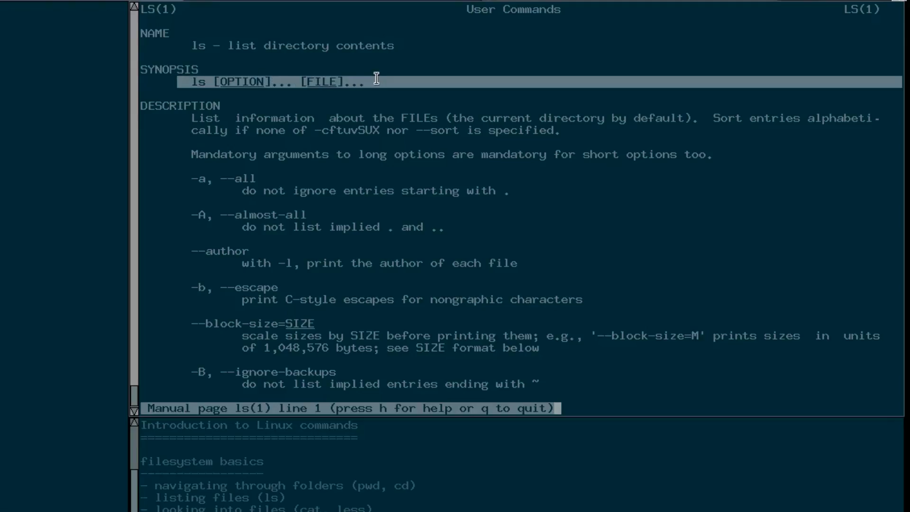
mouse_move(219, 87)
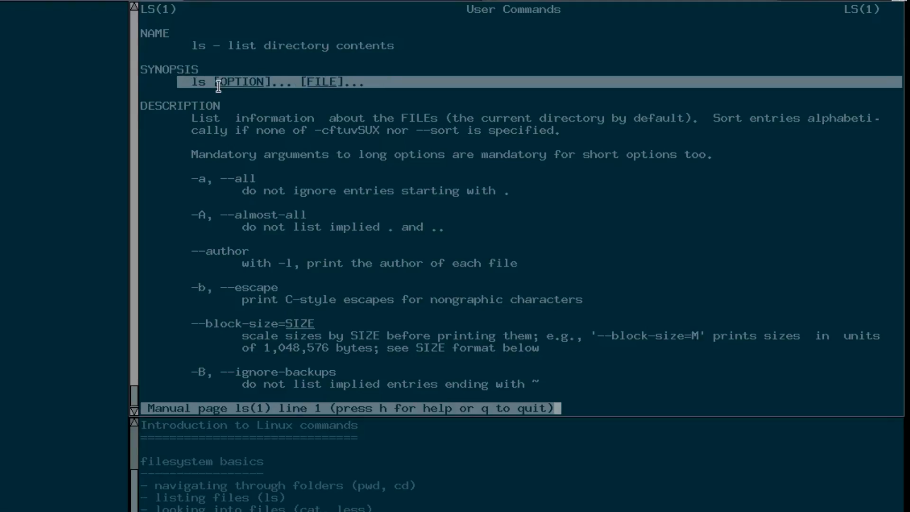
mouse_move(232, 113)
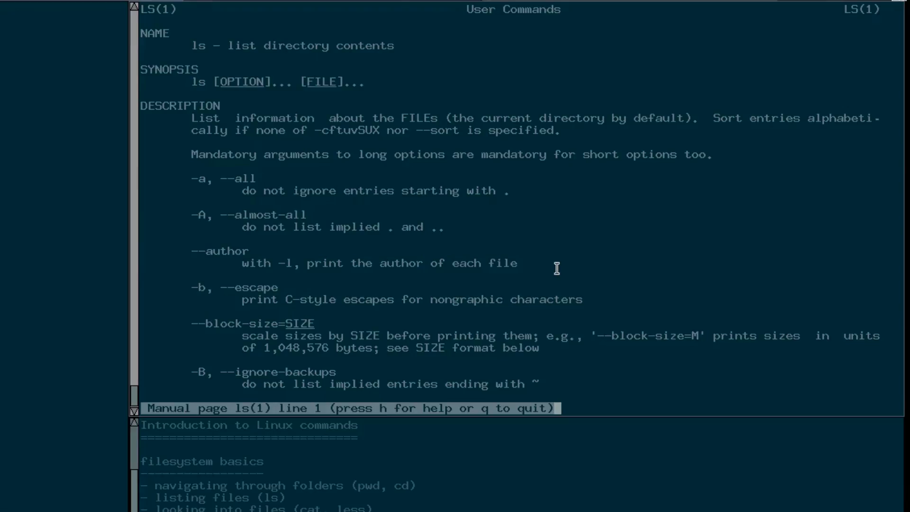
Step: Scroll down through the ls option descriptions past line 100
scroll(down, 3)
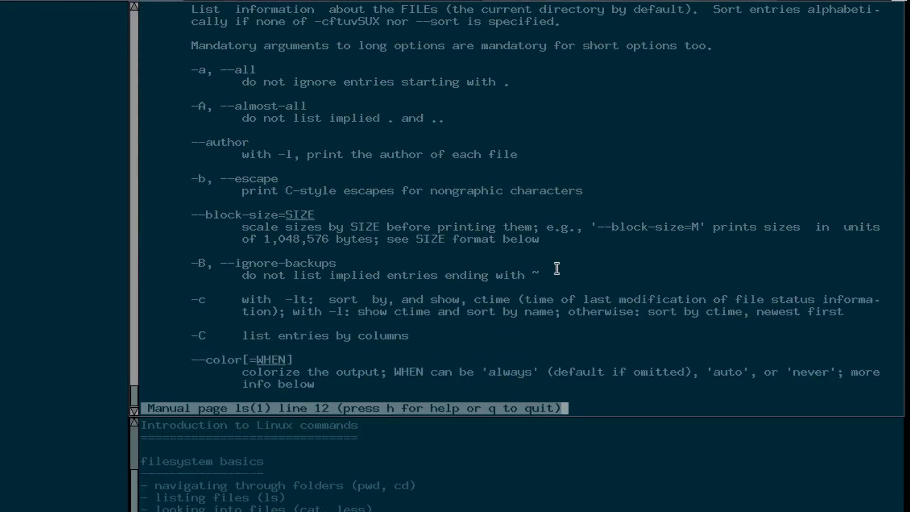
scroll(down, 3)
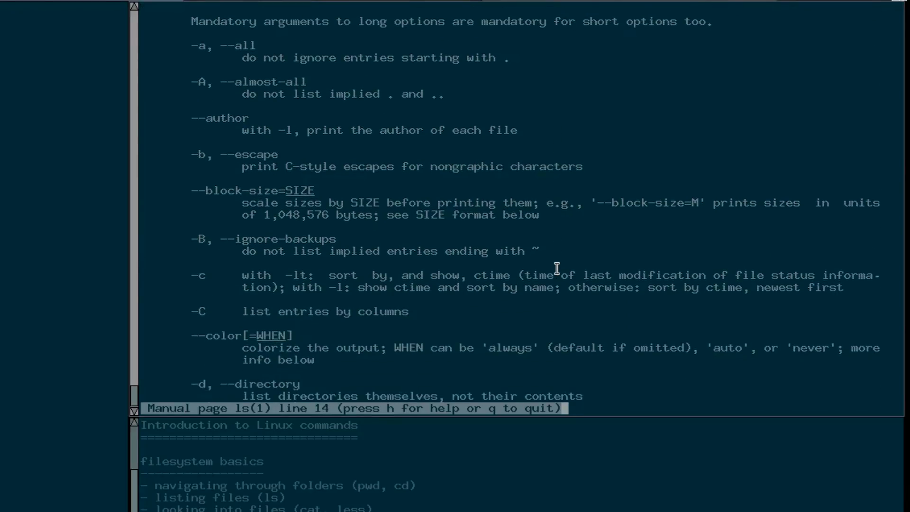
scroll(down, 3)
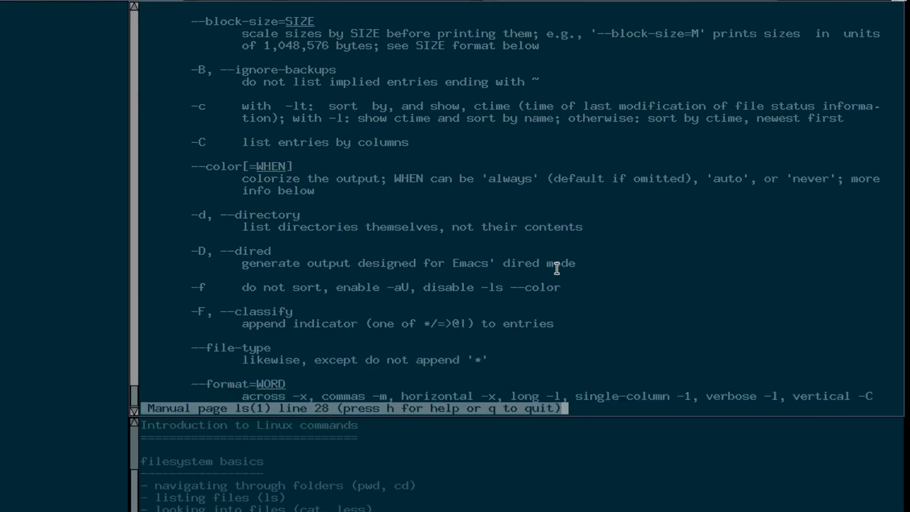
scroll(down, 3)
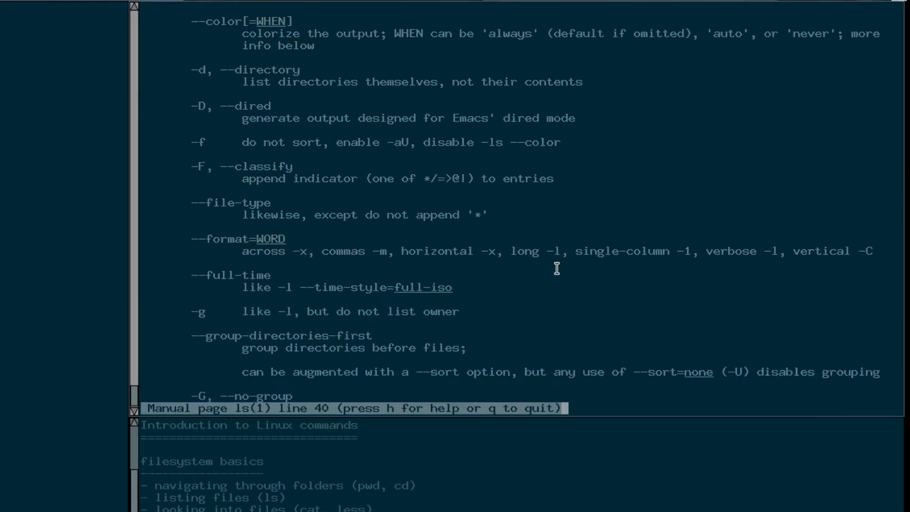
scroll(down, 3)
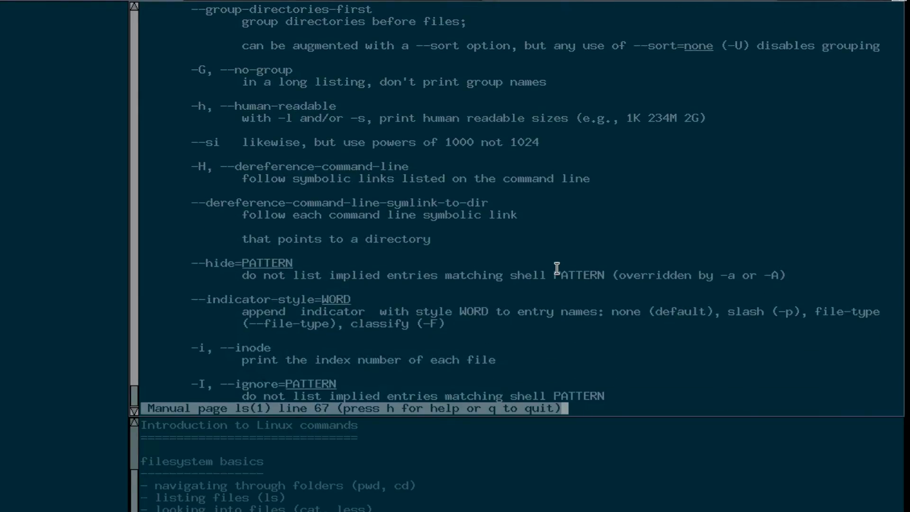
scroll(down, 3)
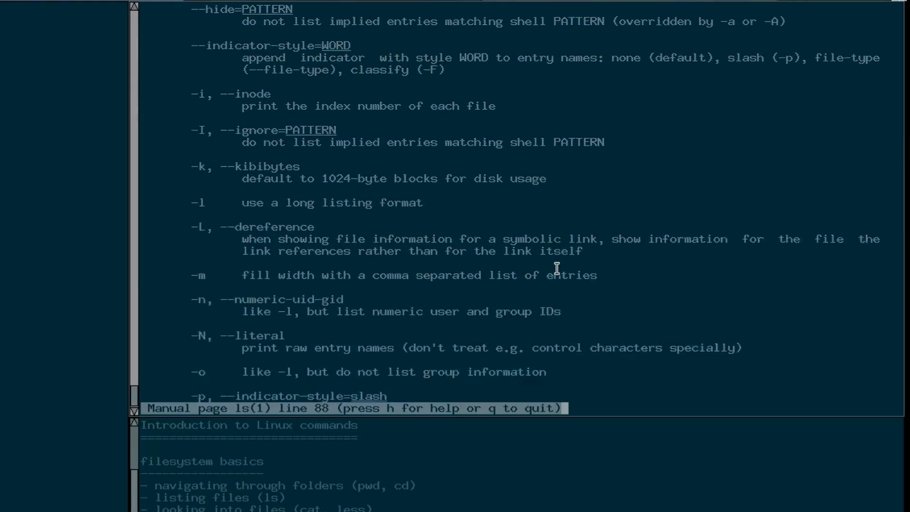
scroll(down, 3)
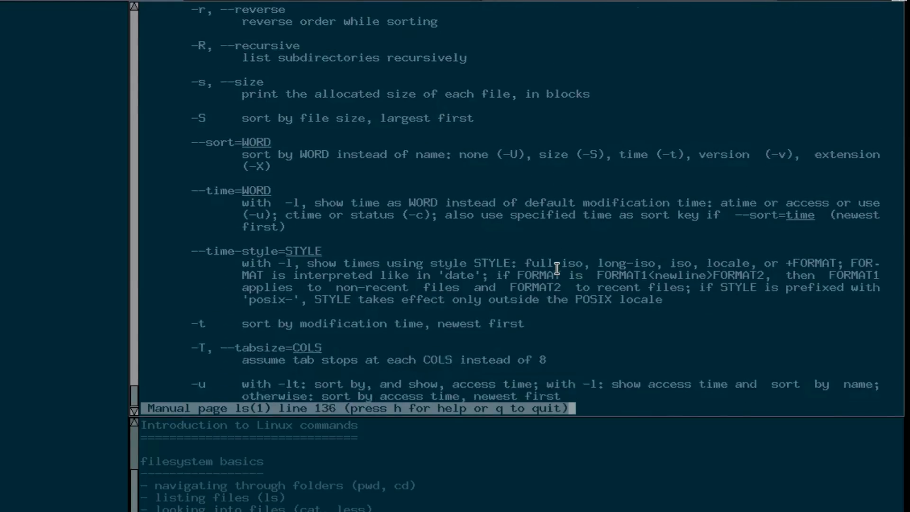
scroll(down, 3)
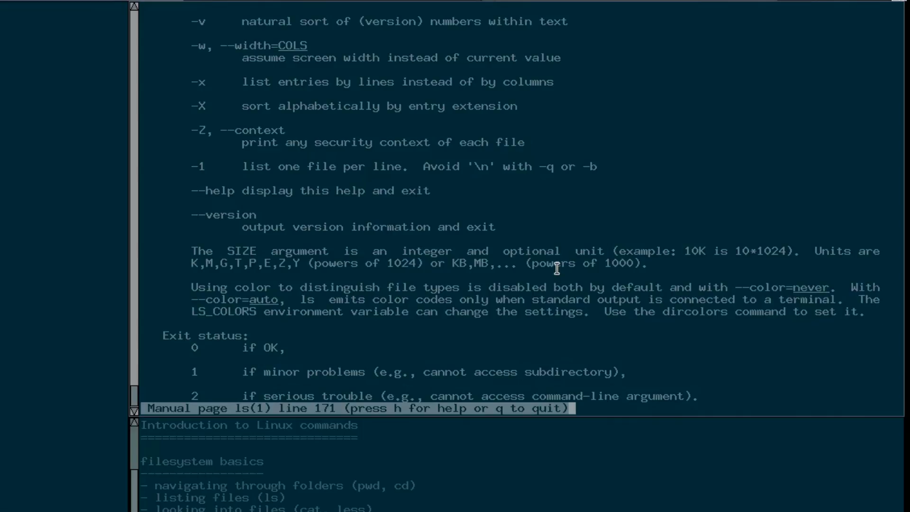
scroll(up, 3)
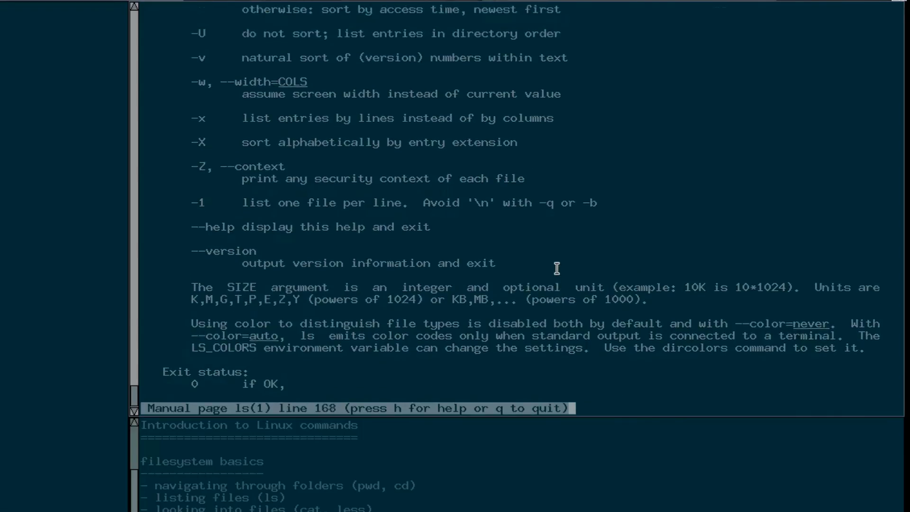
scroll(up, 3)
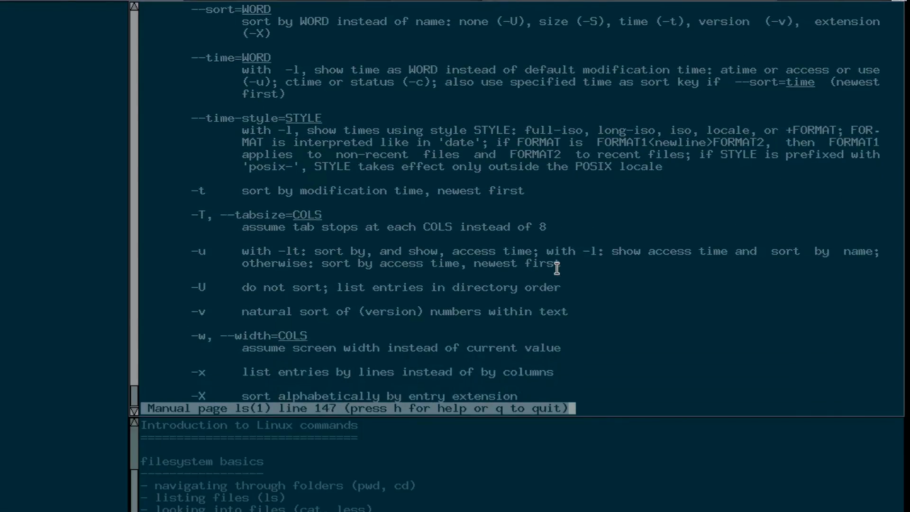
scroll(down, 3)
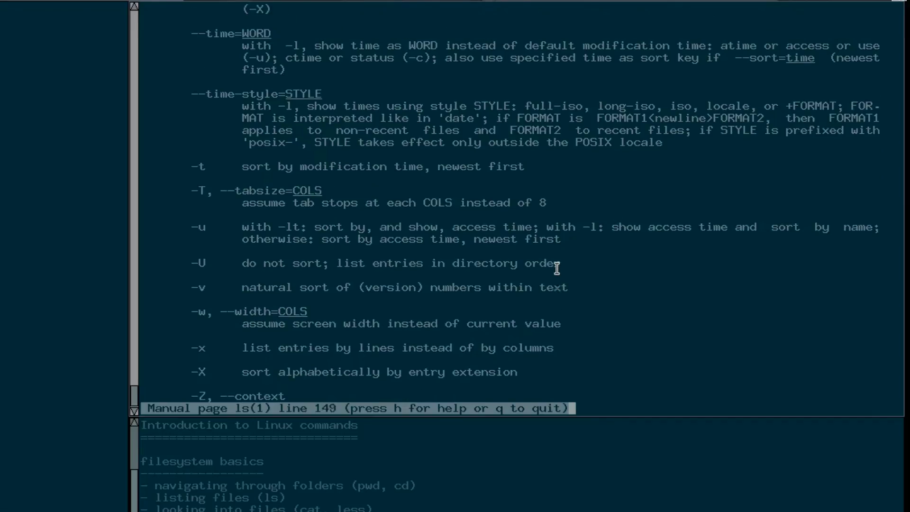
scroll(up, 3)
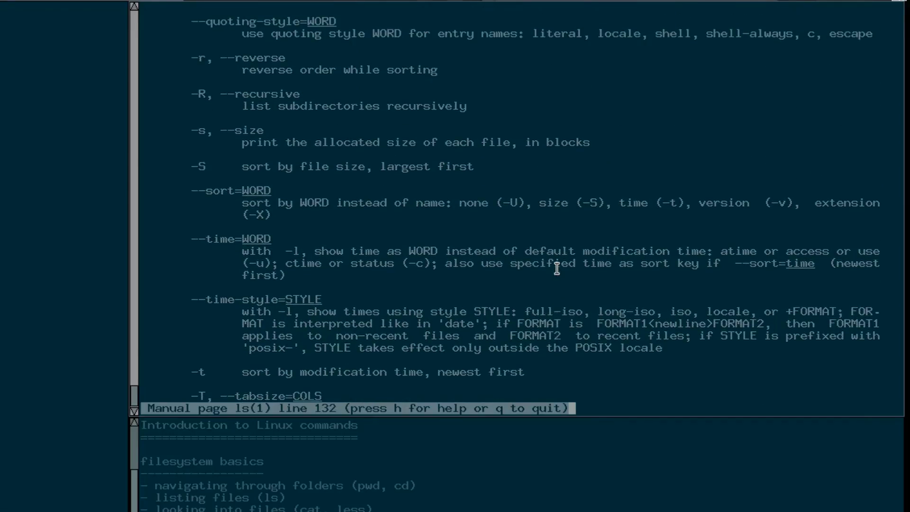
mouse_move(280, 138)
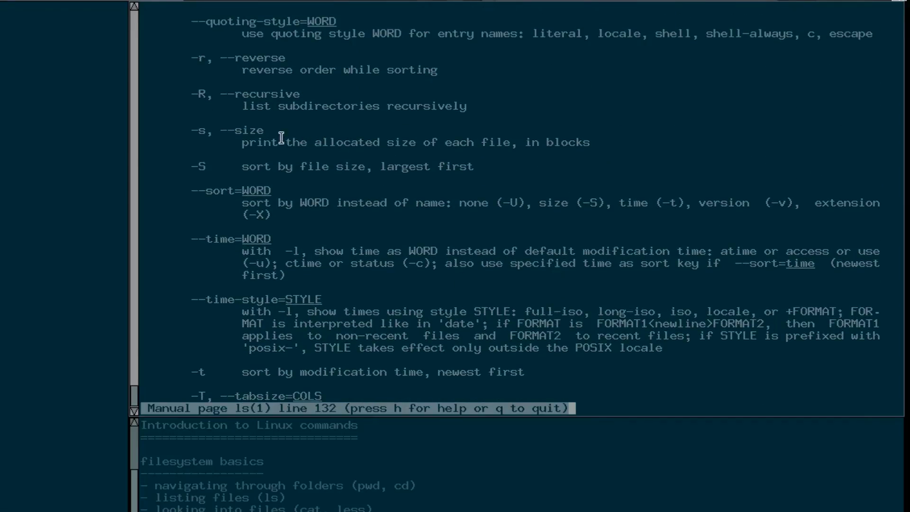
Step: Scroll back up to the --group-directories-first and --human-readable entries around line 54
scroll(up, 3)
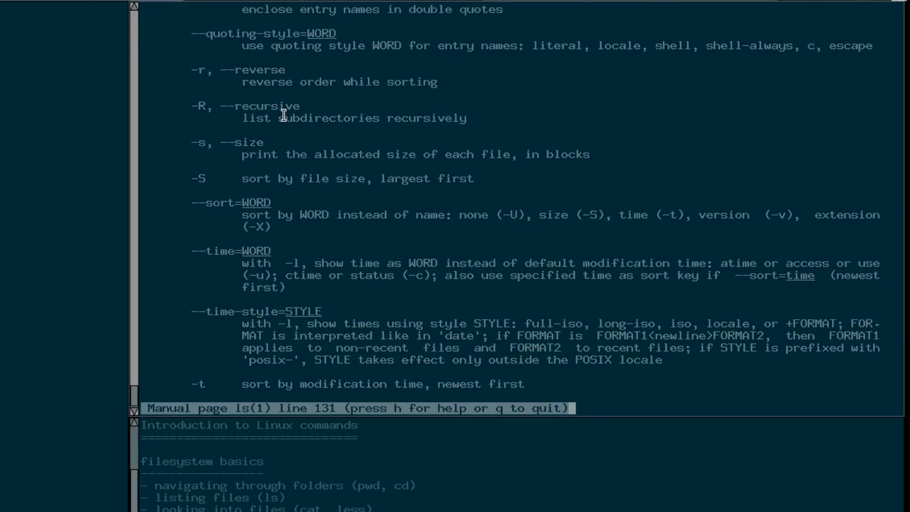
scroll(up, 3)
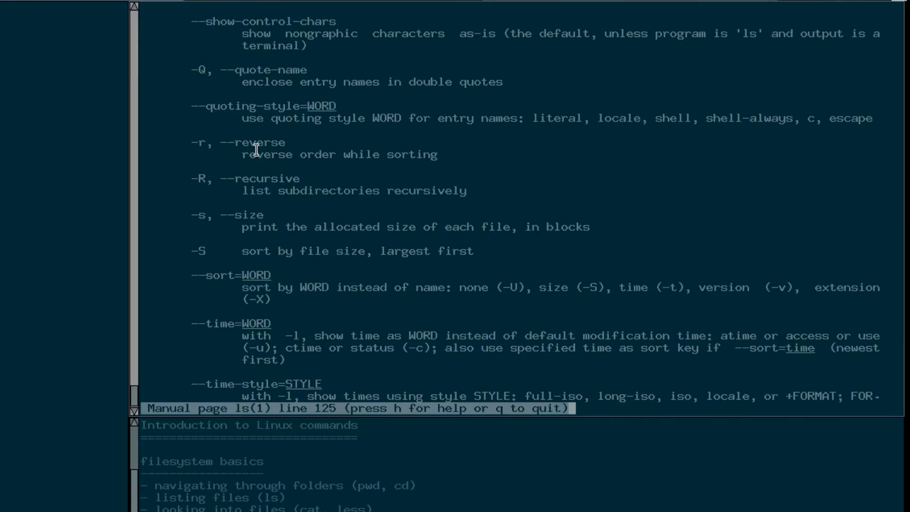
scroll(up, 3)
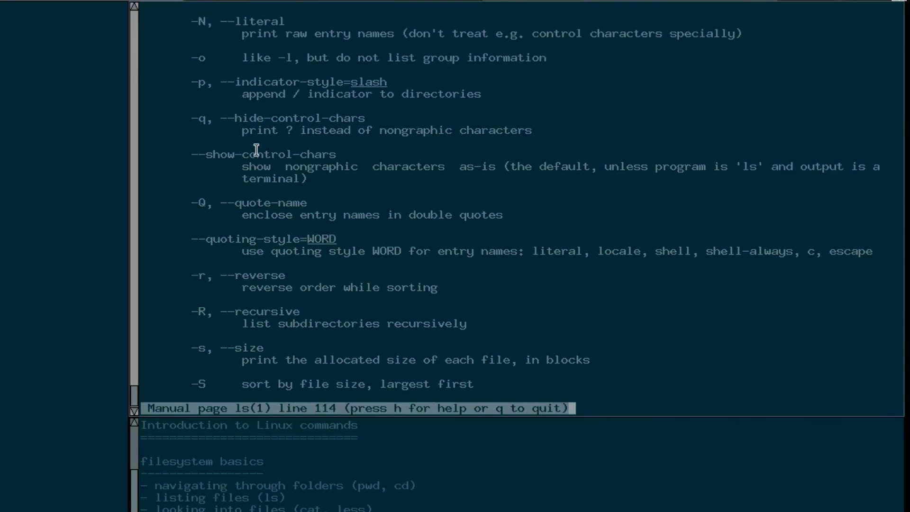
scroll(up, 3)
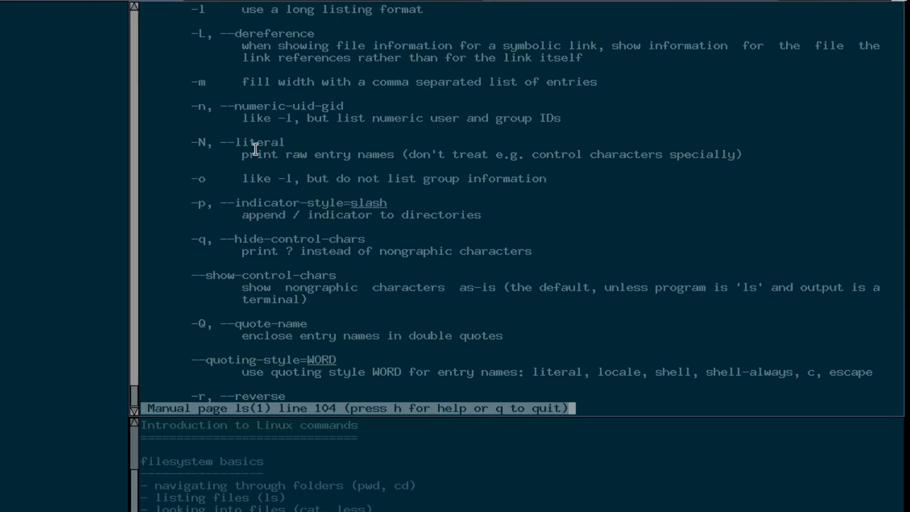
scroll(up, 3)
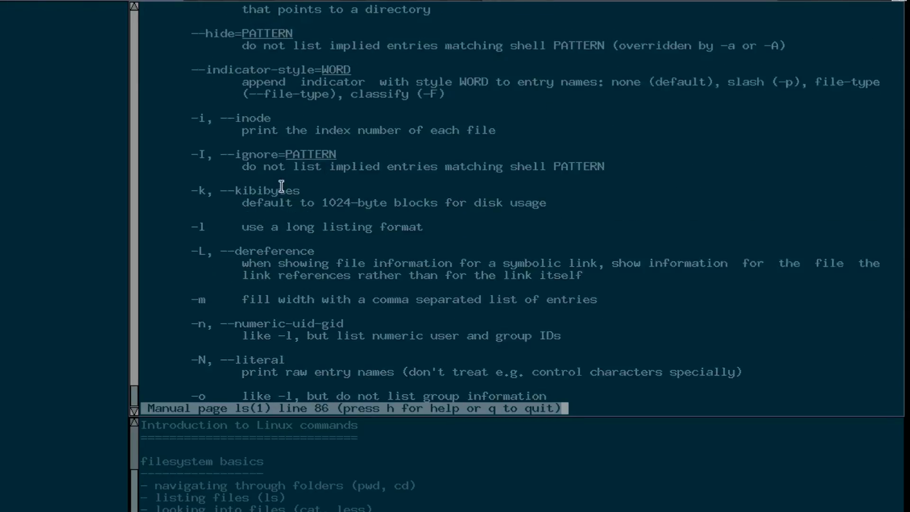
scroll(up, 3)
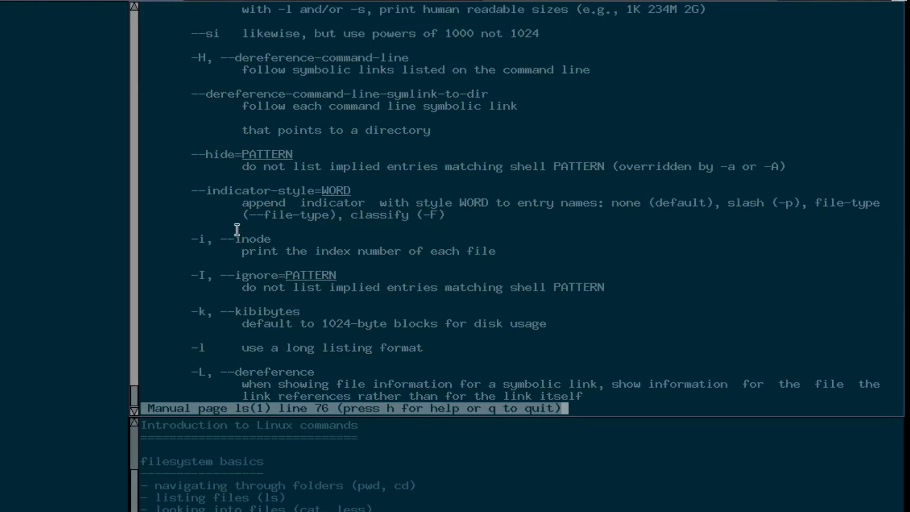
scroll(up, 3)
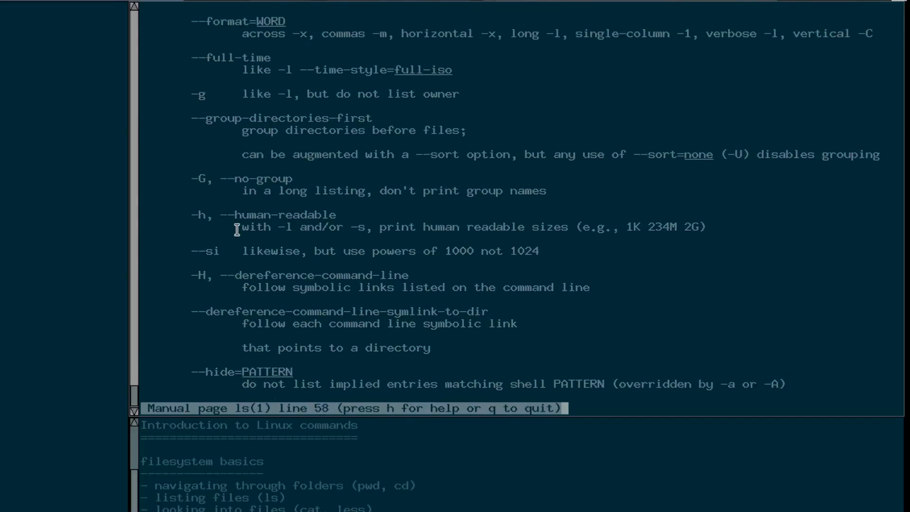
scroll(up, 3)
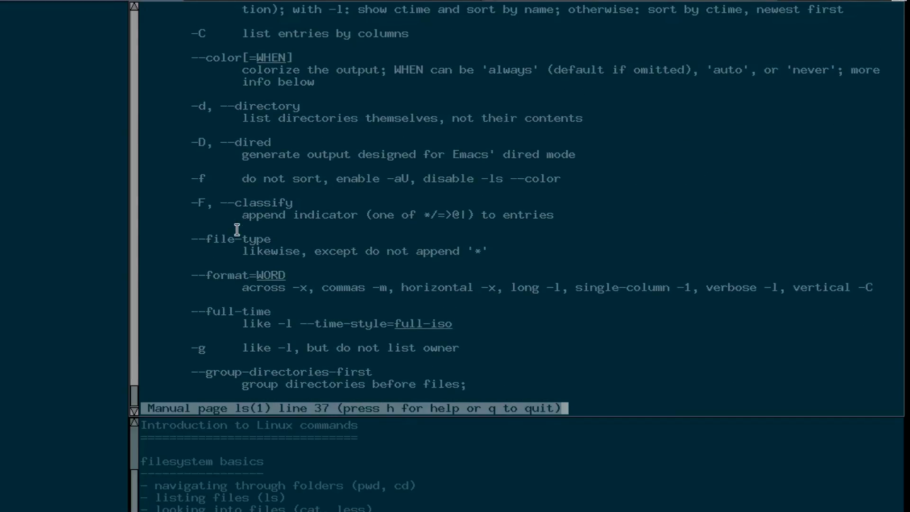
scroll(down, 3)
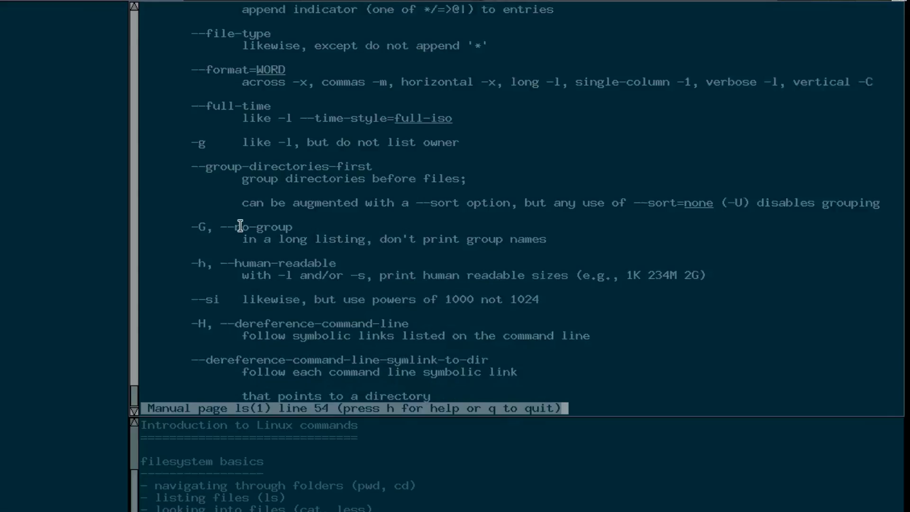
Step: Scroll up and down through the remaining ls option descriptions
scroll(down, 3)
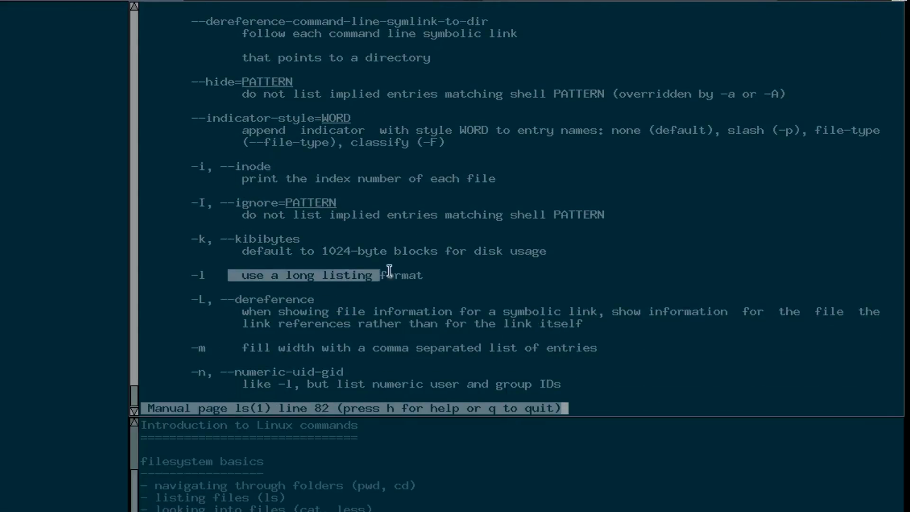
scroll(up, 3)
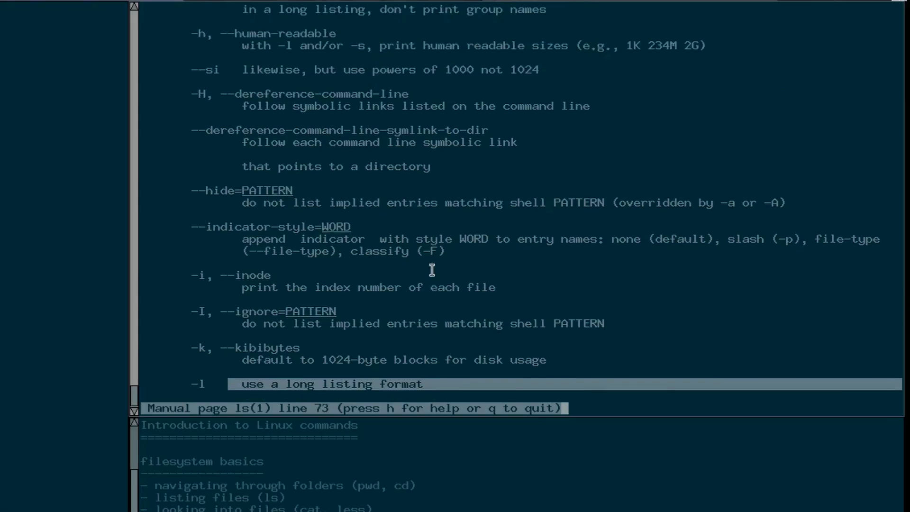
scroll(up, 3)
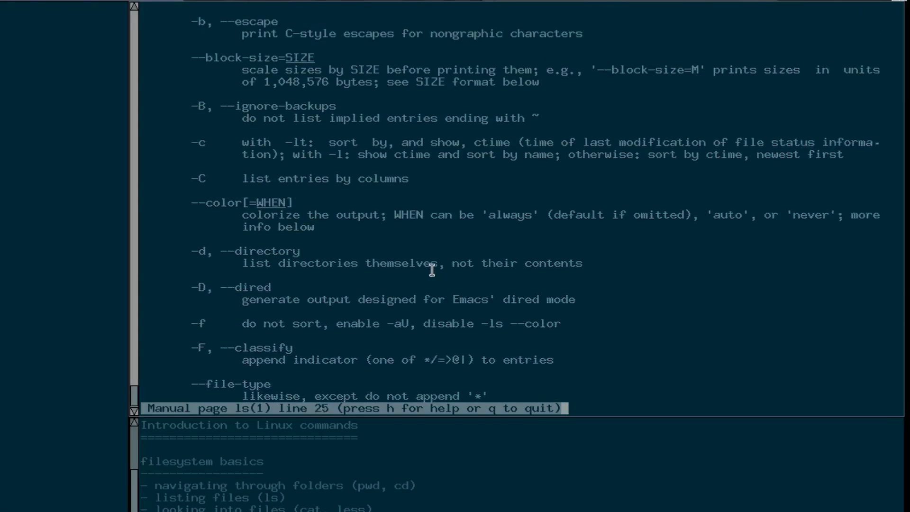
scroll(up, 3)
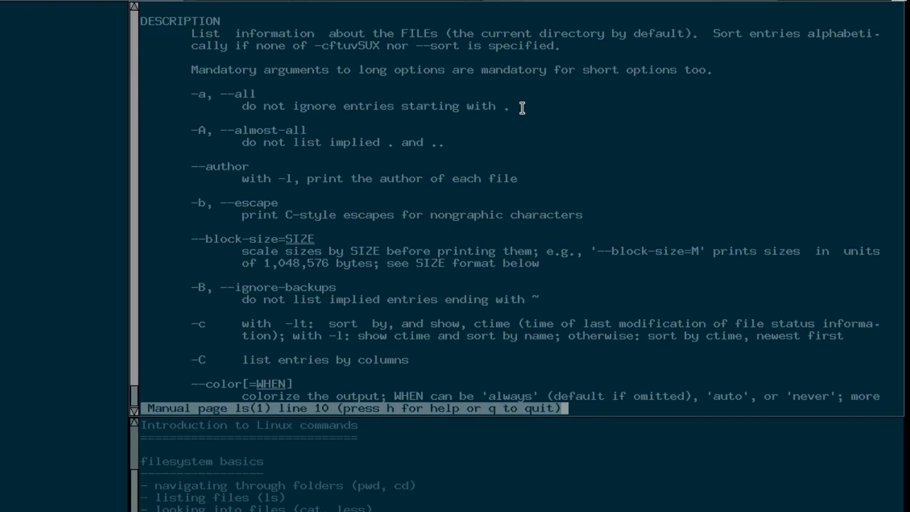
scroll(down, 3)
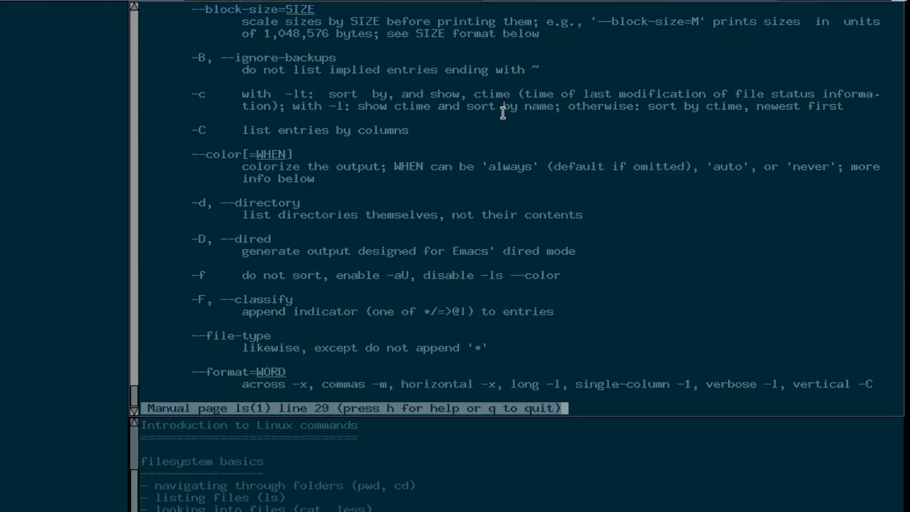
scroll(down, 3)
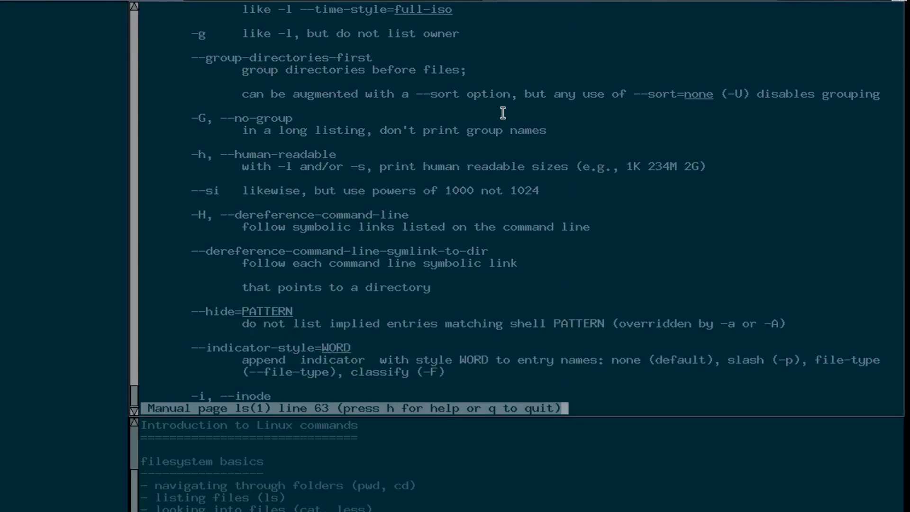
scroll(down, 3)
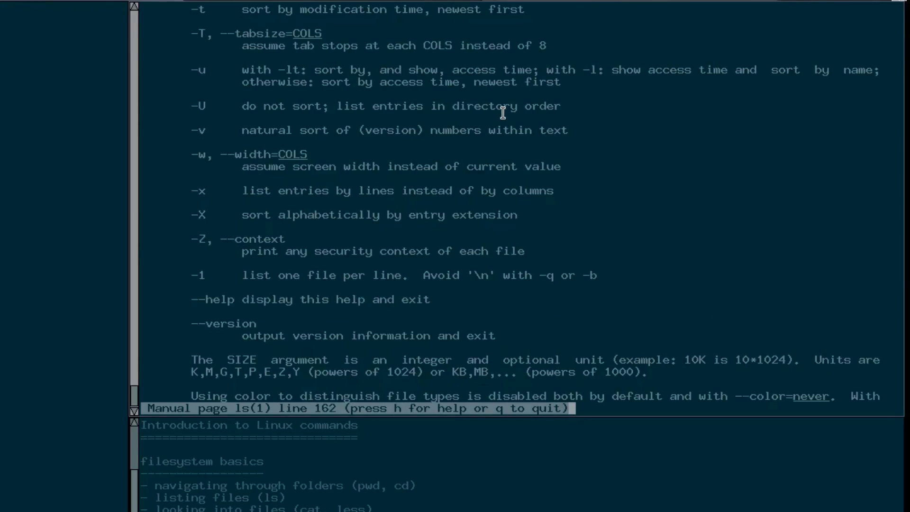
scroll(down, 3)
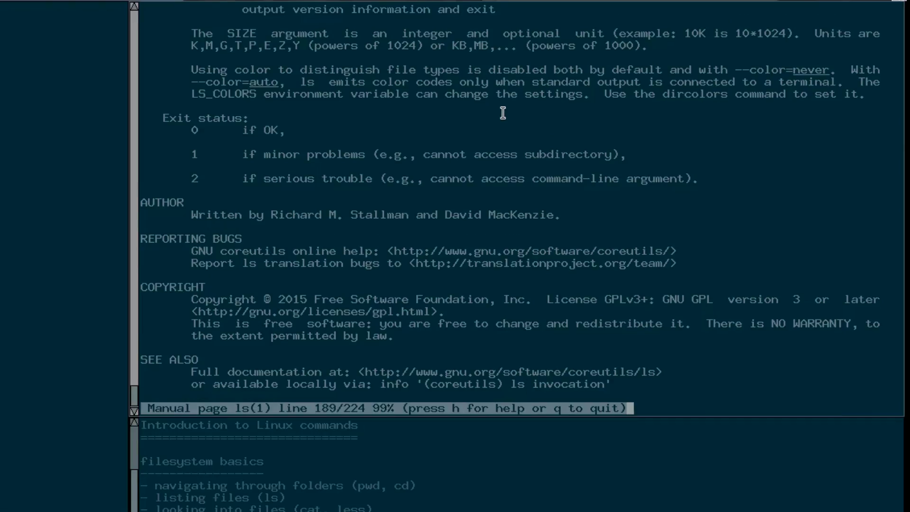
scroll(up, 3)
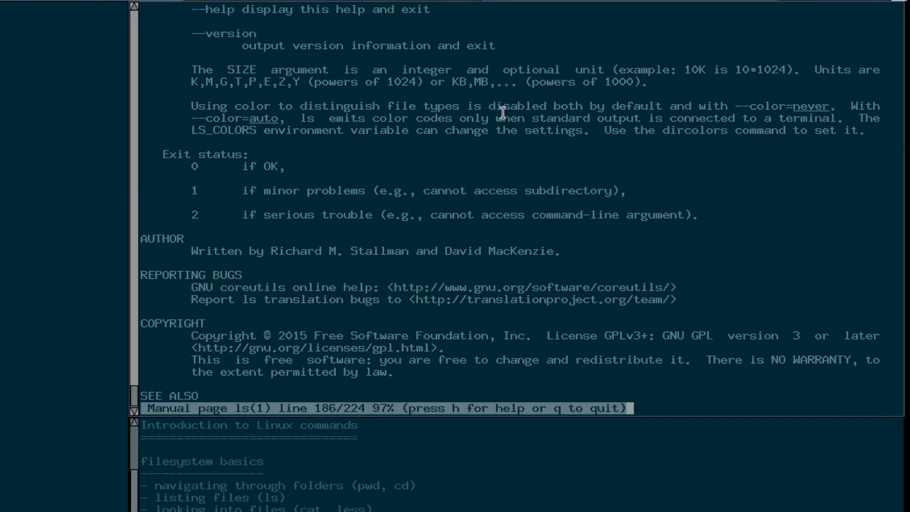
scroll(down, 3)
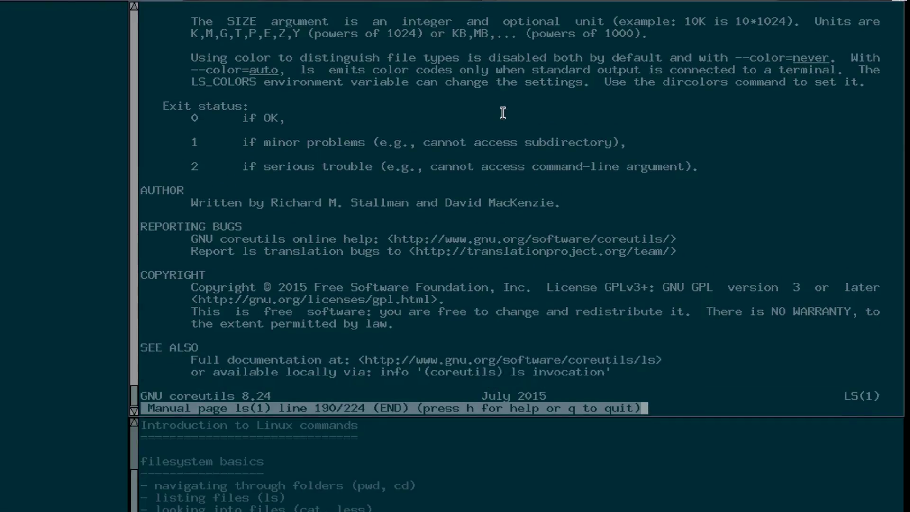
Step: Jump between the end and top of the ls page with G and g, then quit to the prompt
key(g)
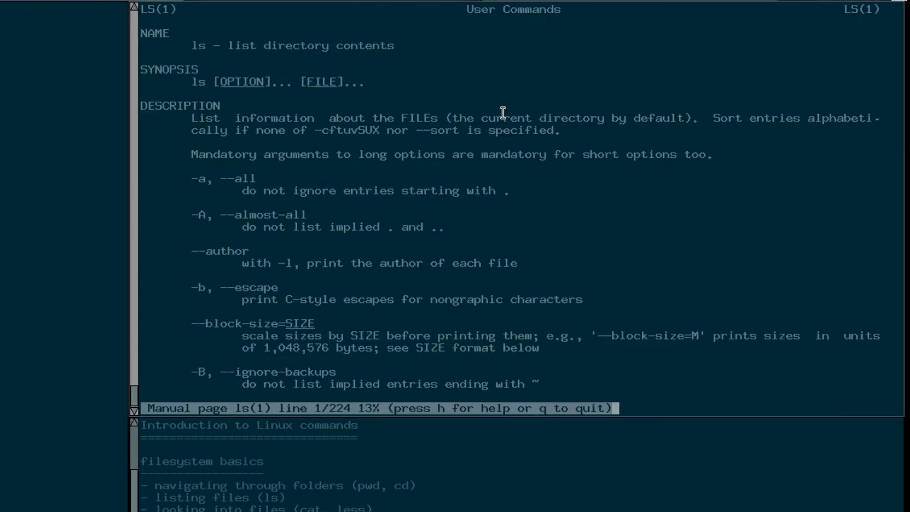
scroll(down, 3)
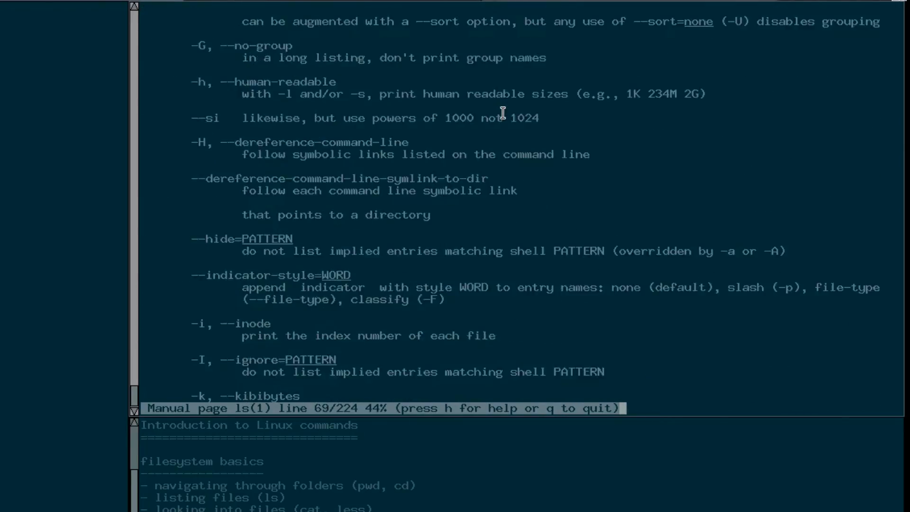
key(G)
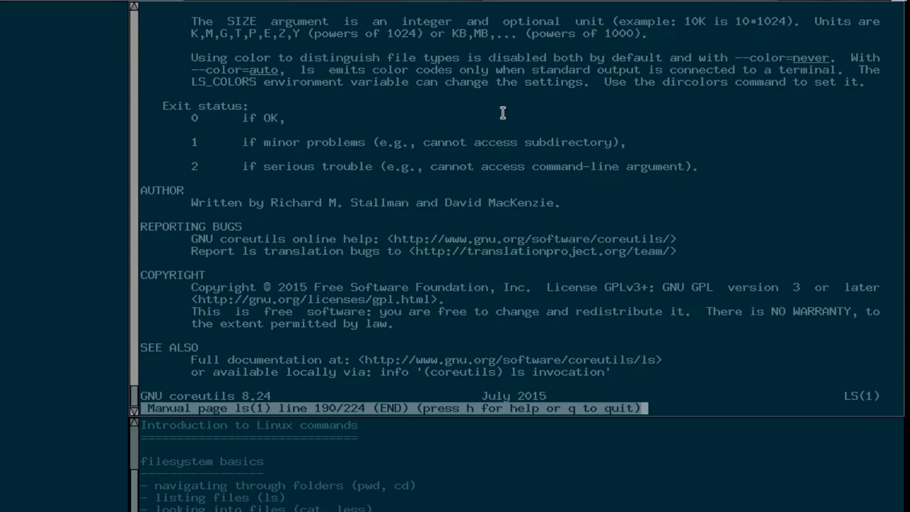
key(g)
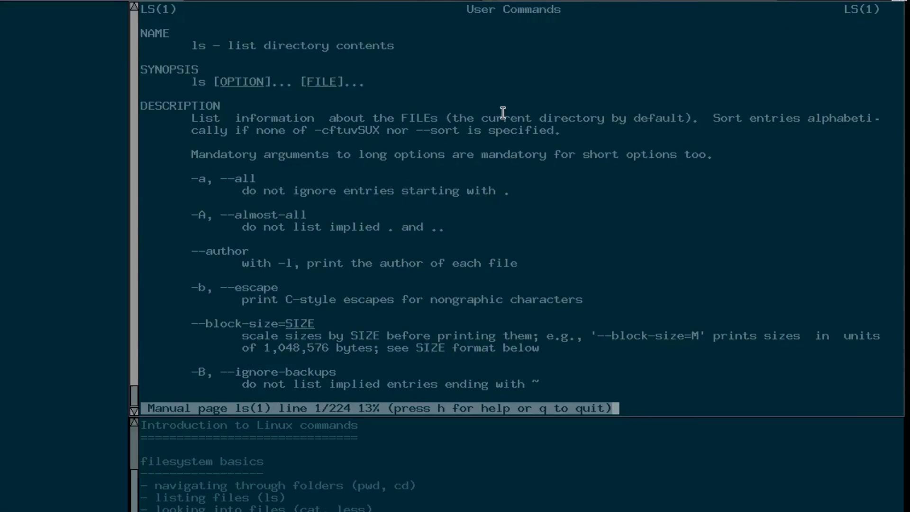
key(q)
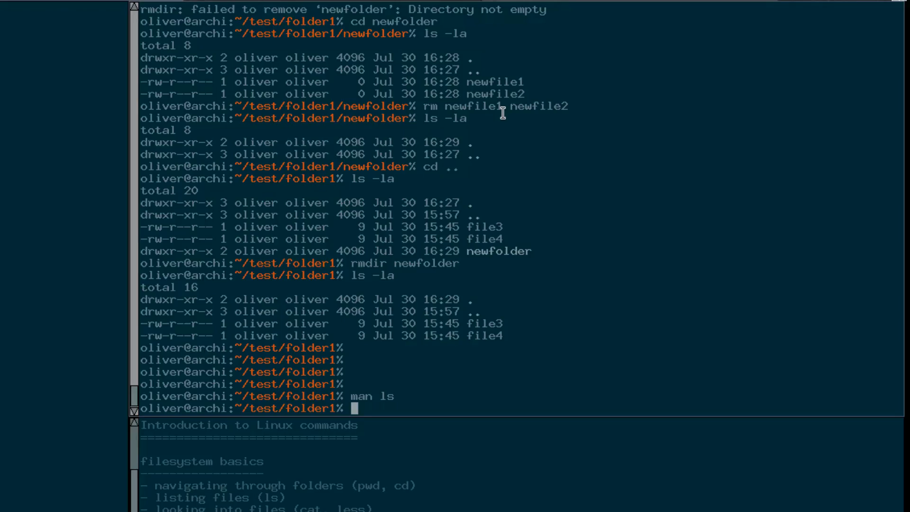
Step: Run man cat, scroll through its page, and quit back to the folder1 prompt
text(man cat)
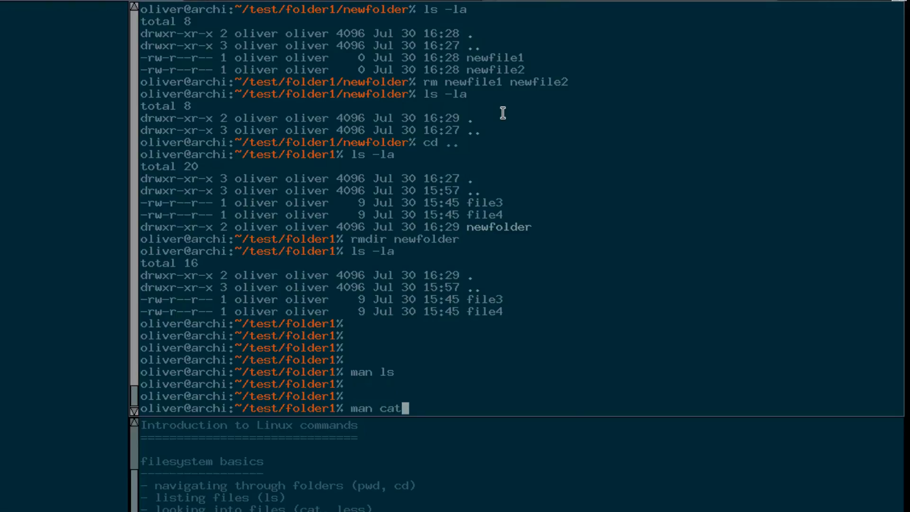
key(Return)
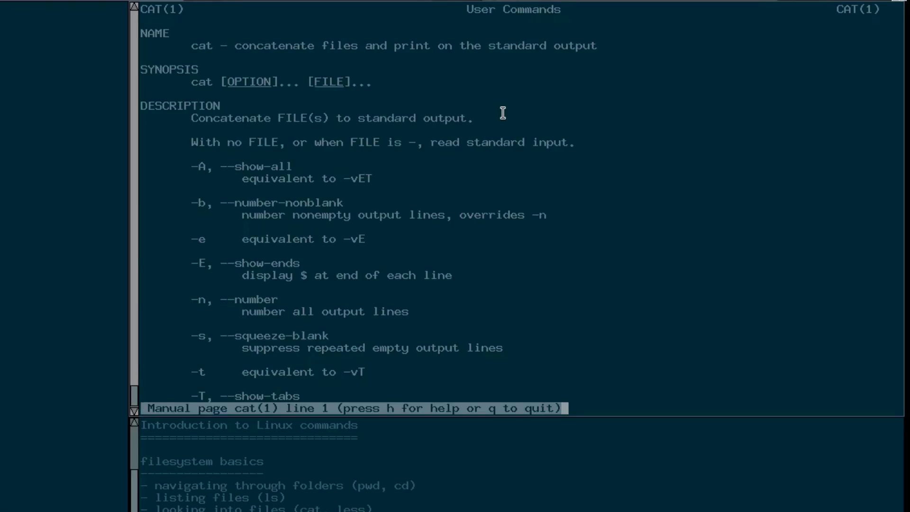
mouse_move(206, 42)
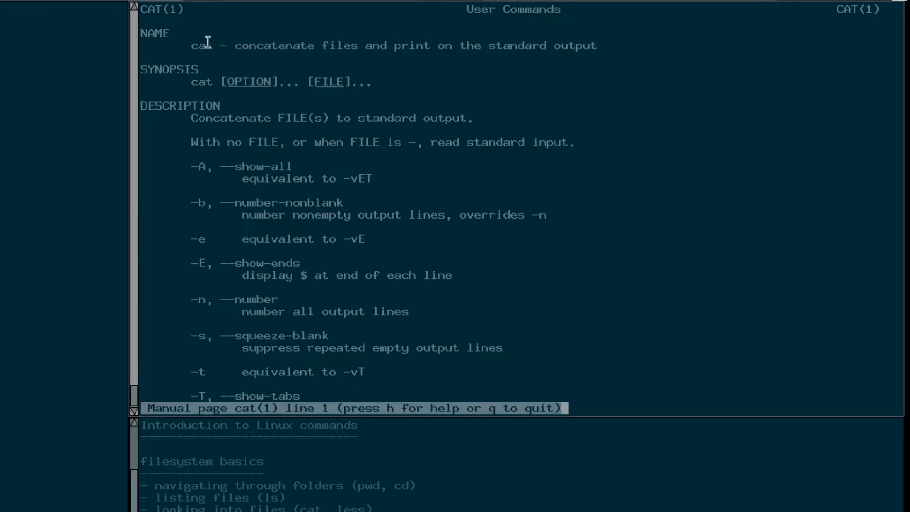
mouse_move(255, 46)
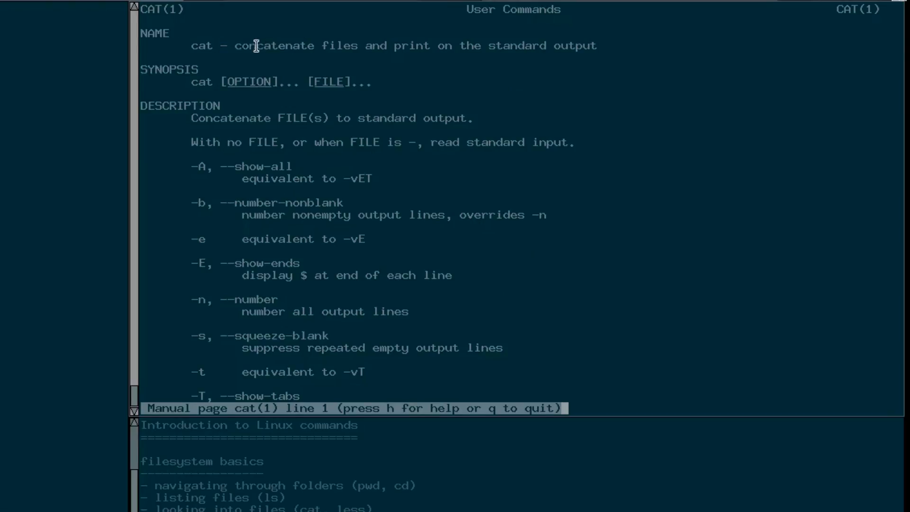
mouse_move(311, 48)
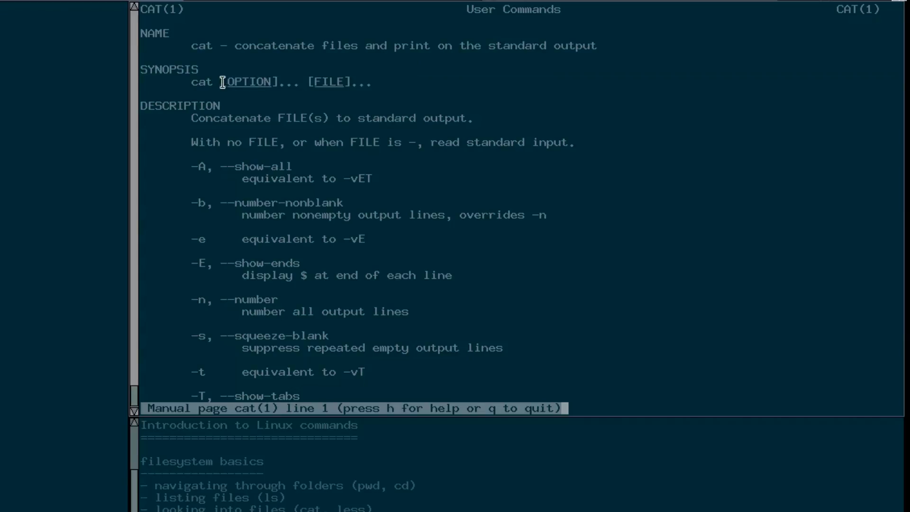
mouse_move(316, 81)
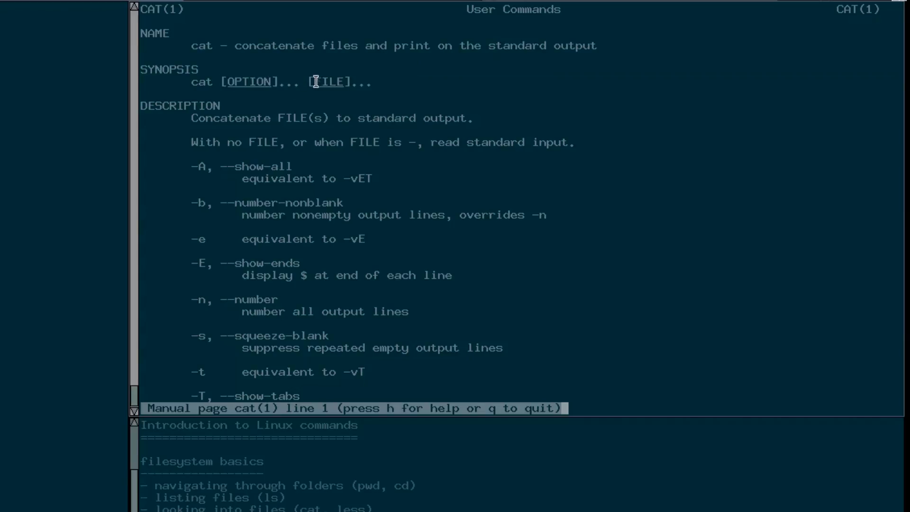
mouse_move(366, 80)
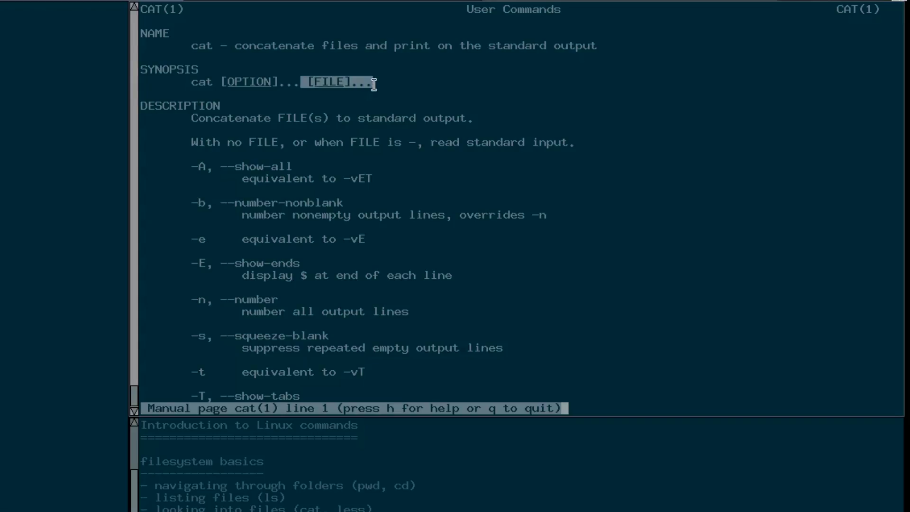
mouse_move(425, 77)
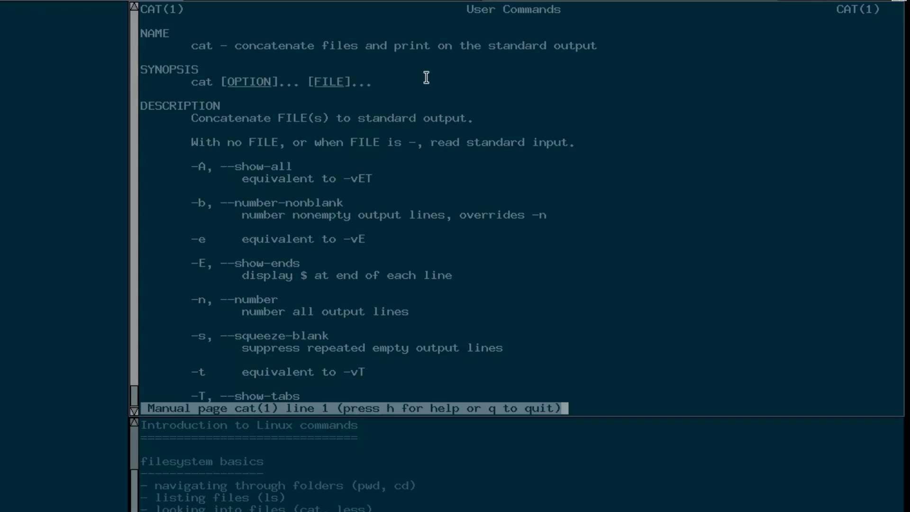
scroll(down, 3)
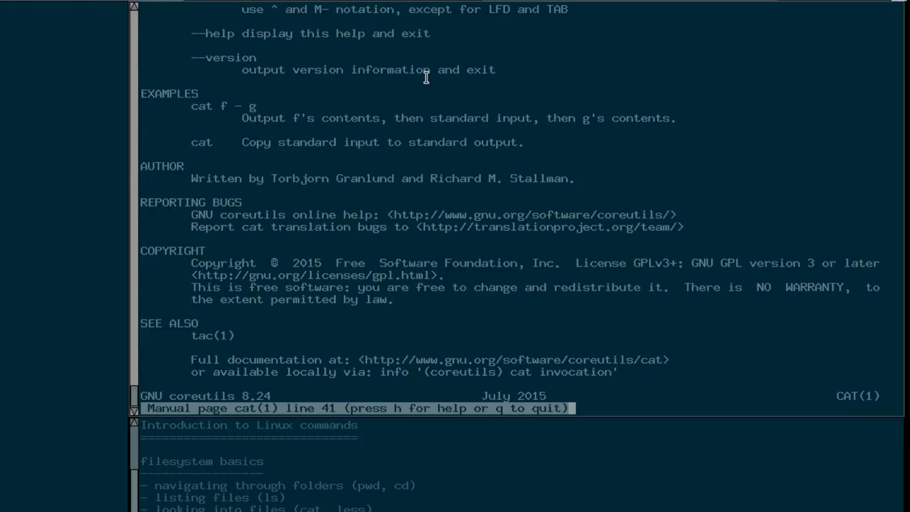
scroll(up, 3)
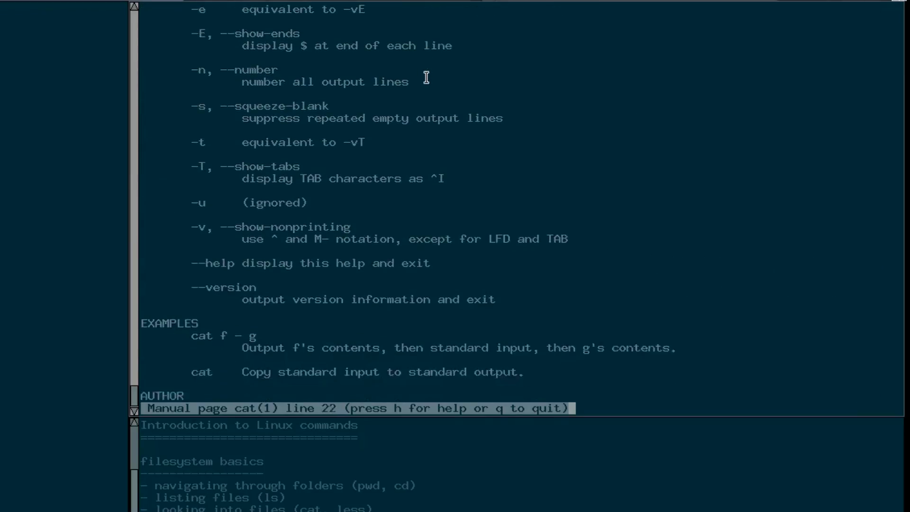
scroll(down, 3)
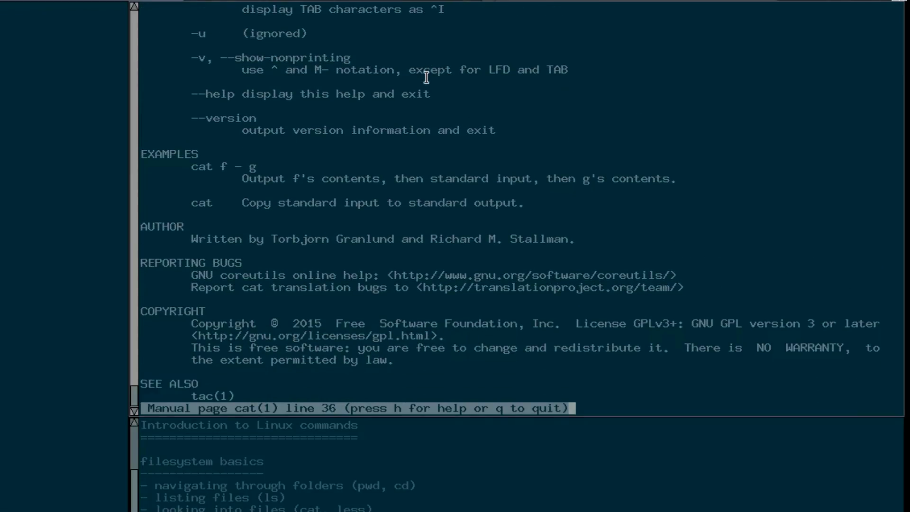
key(q)
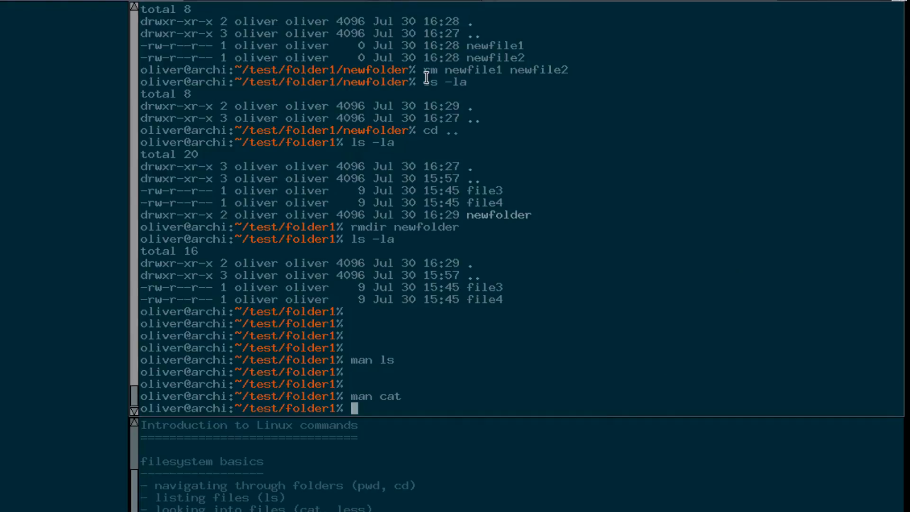
Step: Run a bare apropos to list every manual page entry
scroll(up, 3)
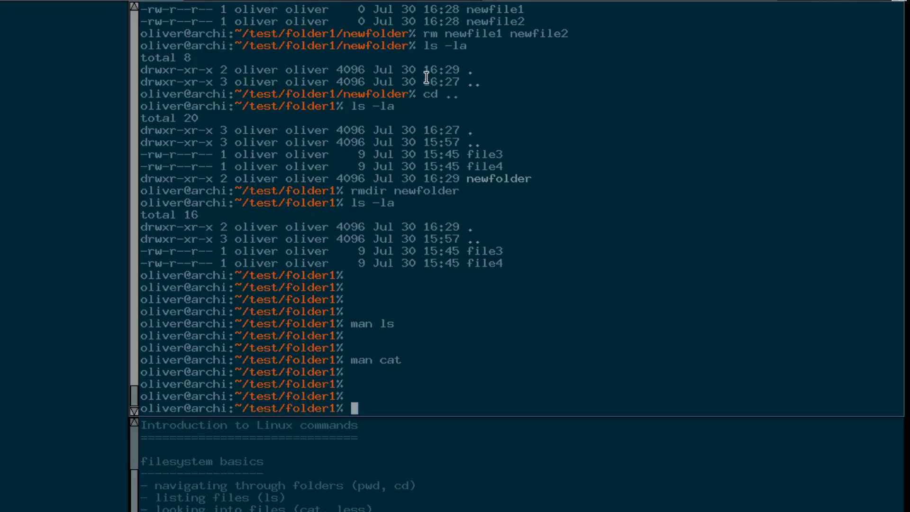
text(ap)
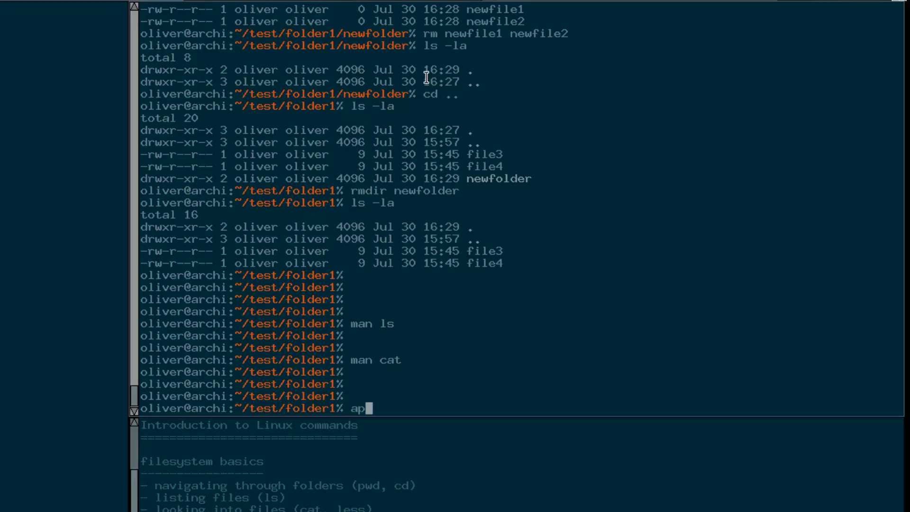
text(ropos)
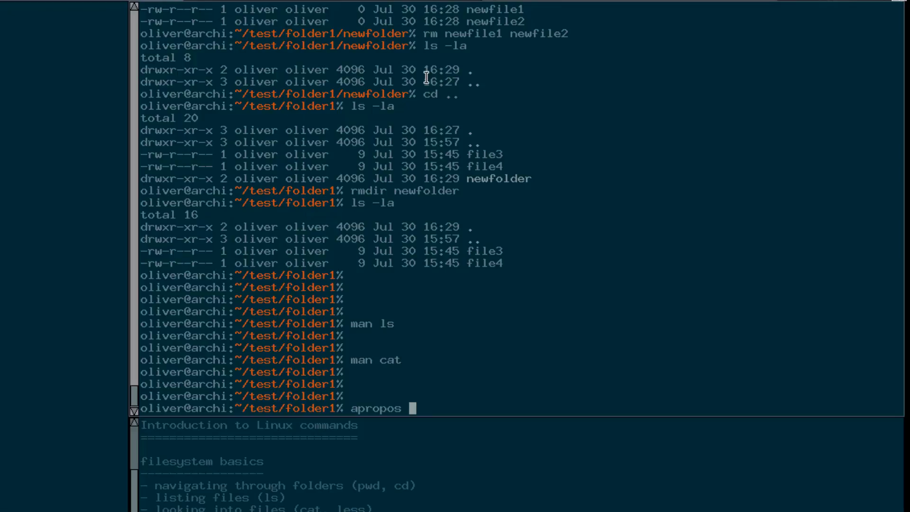
key(Return)
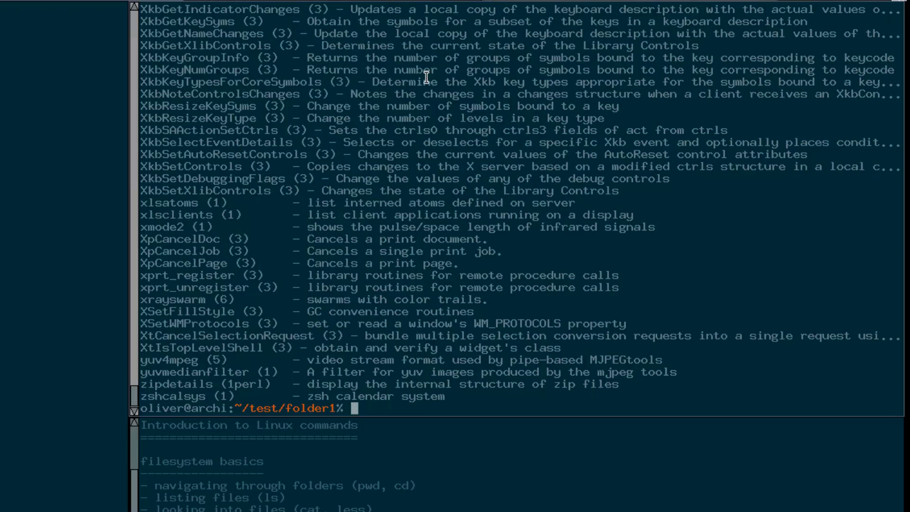
Step: Run apropos ls, then start apropos searches for list and grep
text(apropos ls)
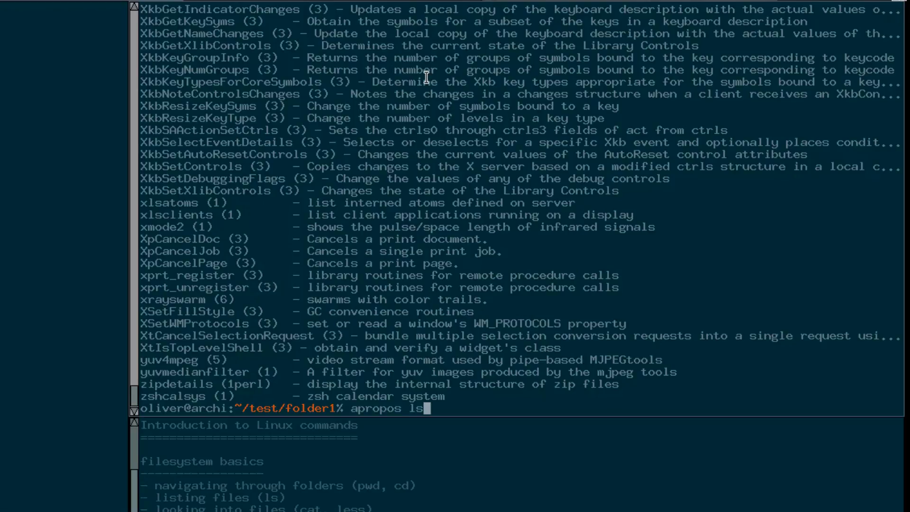
key(Return)
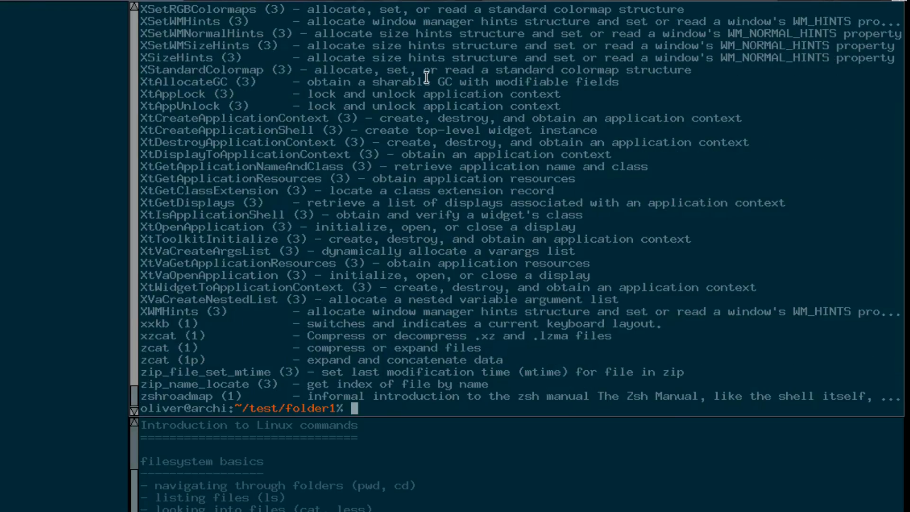
text(apropos)
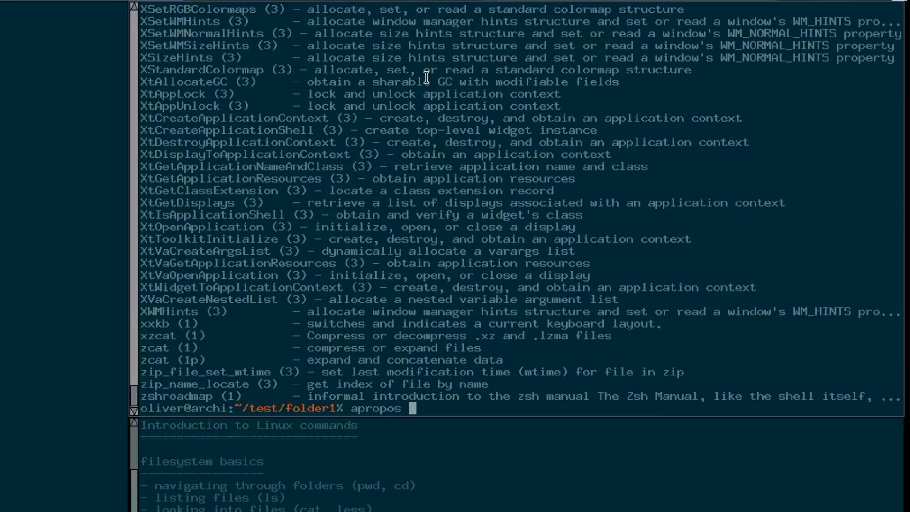
text(list)
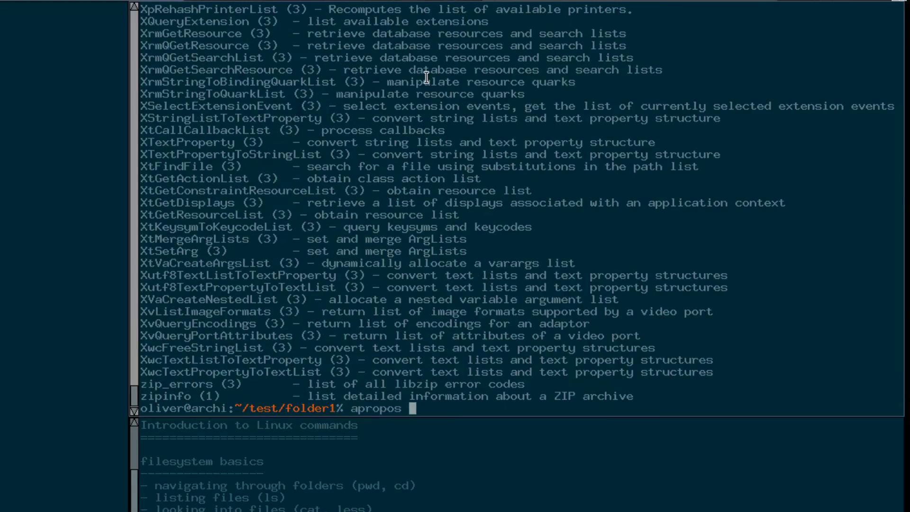
text(grep)
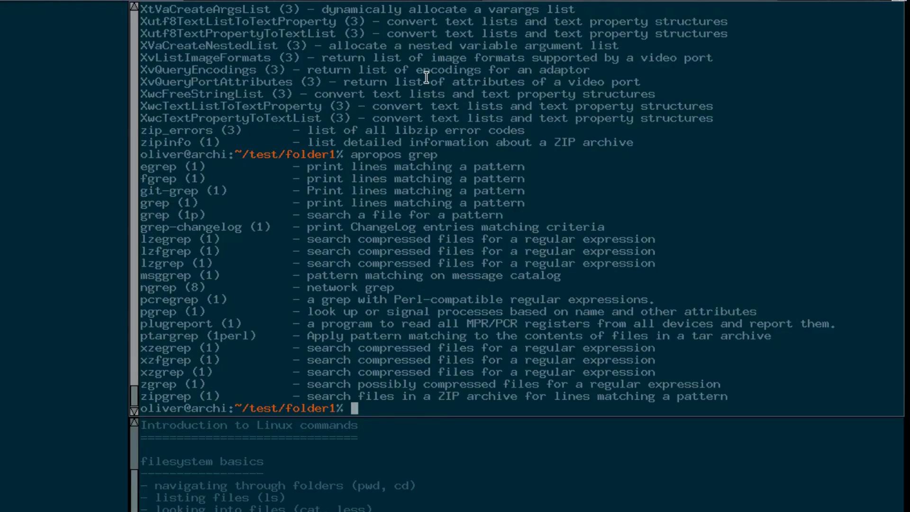
Step: Highlight a grep-related entry in the apropos results and begin a man command
double_click(376, 154)
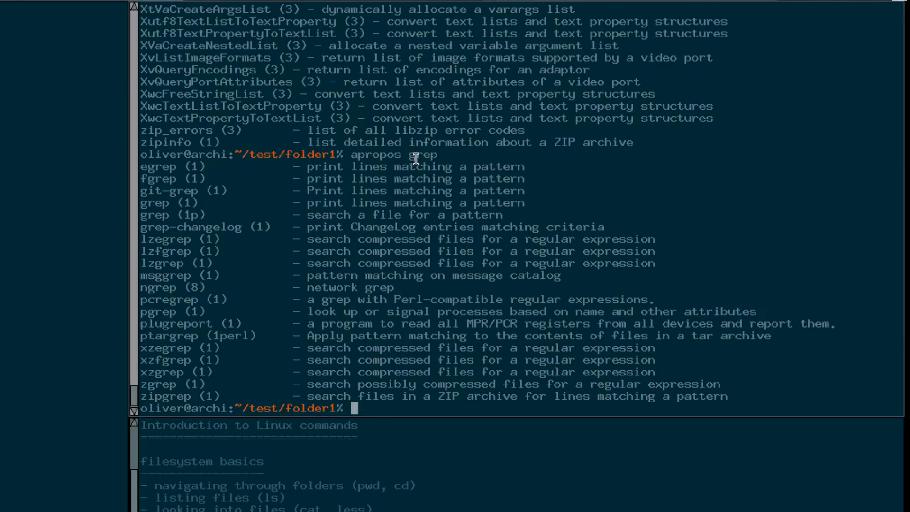
mouse_move(336, 186)
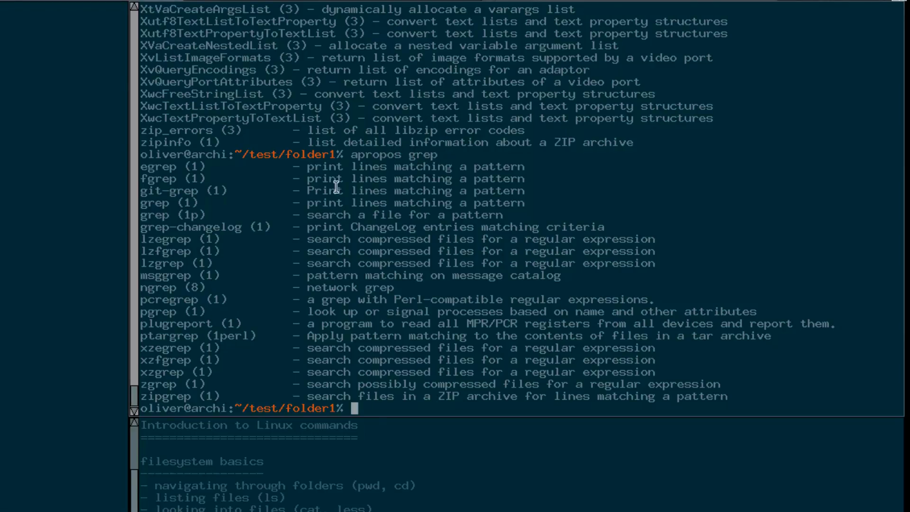
mouse_move(145, 185)
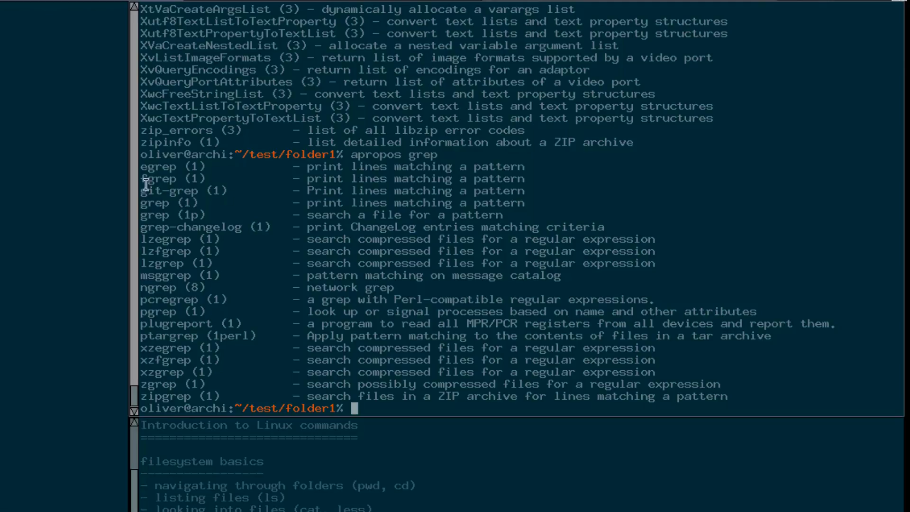
mouse_move(152, 185)
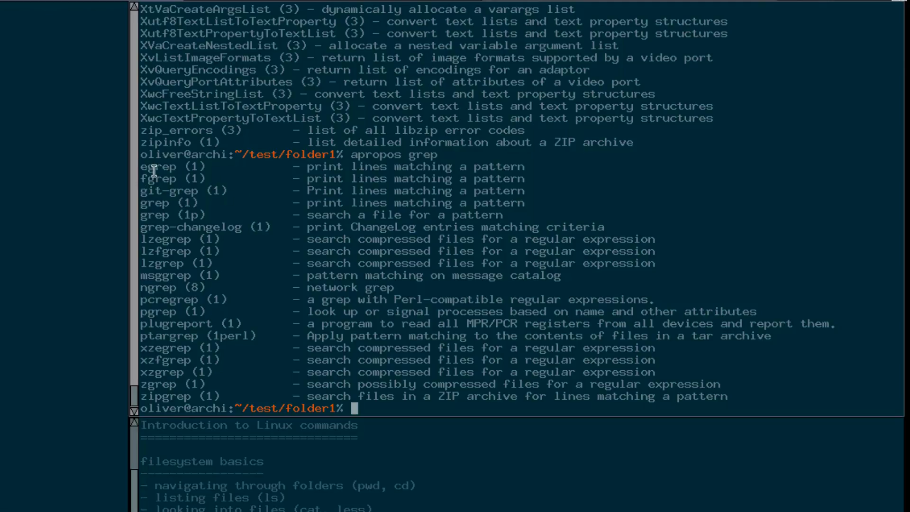
mouse_move(167, 348)
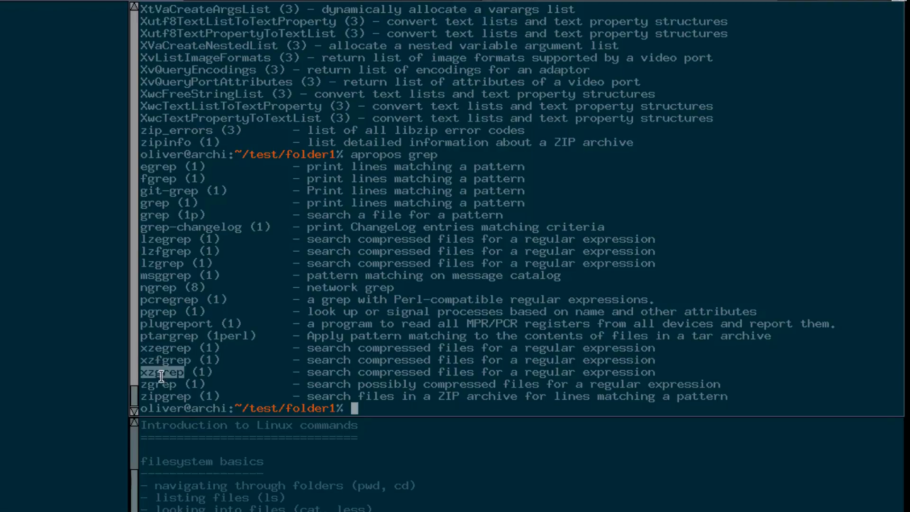
mouse_move(418, 168)
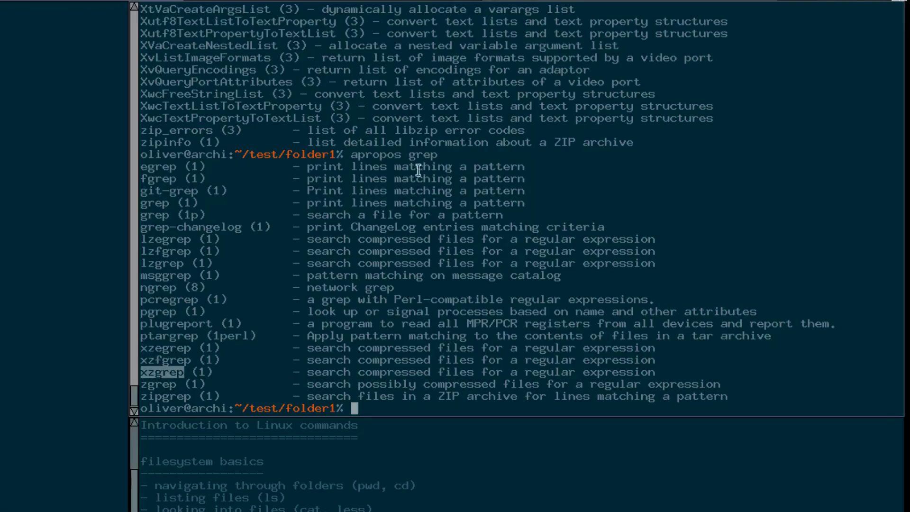
mouse_move(414, 153)
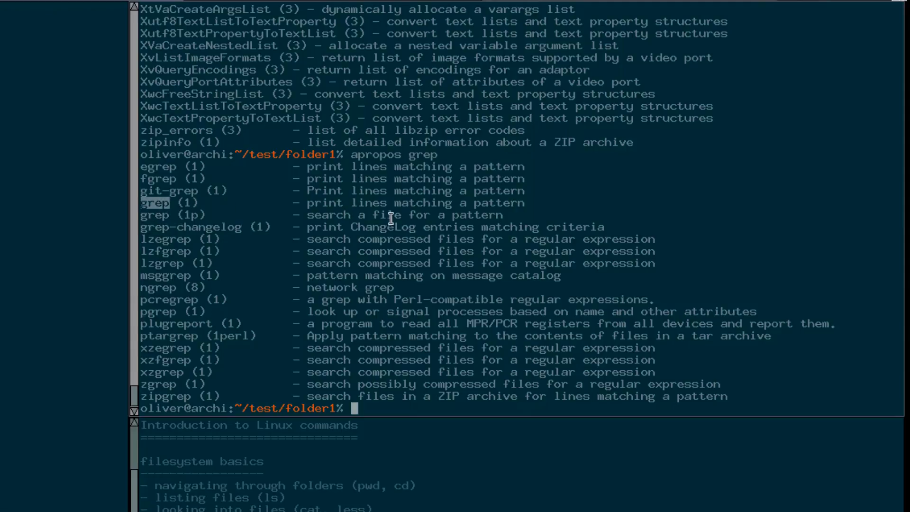
mouse_move(155, 287)
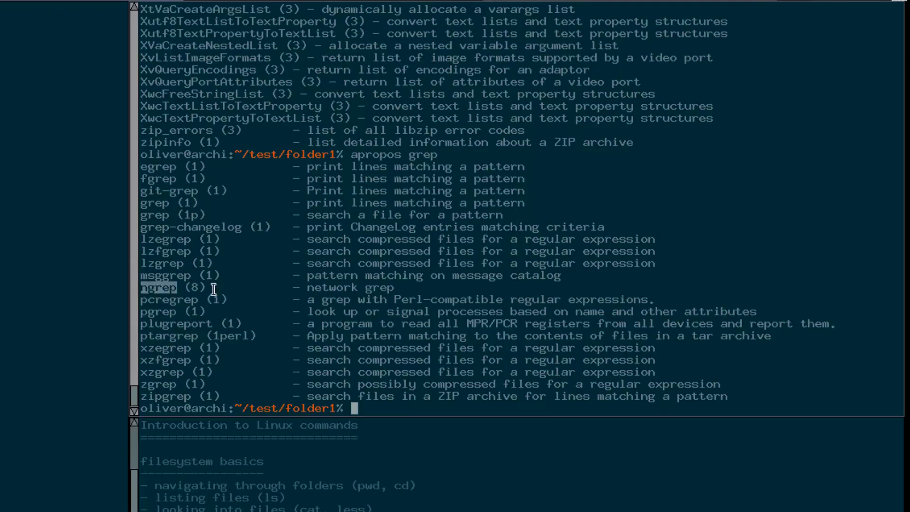
text(man)
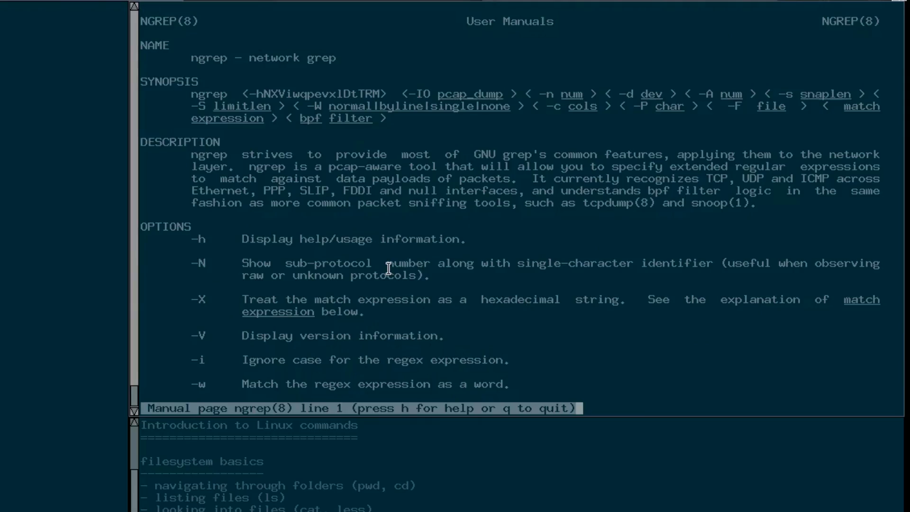
Step: Scroll down through the ngrep manual page options
scroll(down, 3)
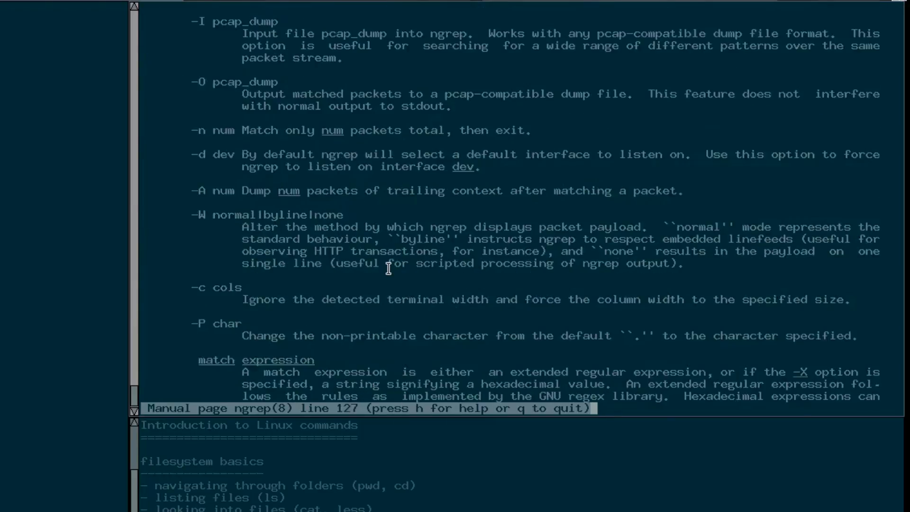
scroll(down, 3)
text(apropos)
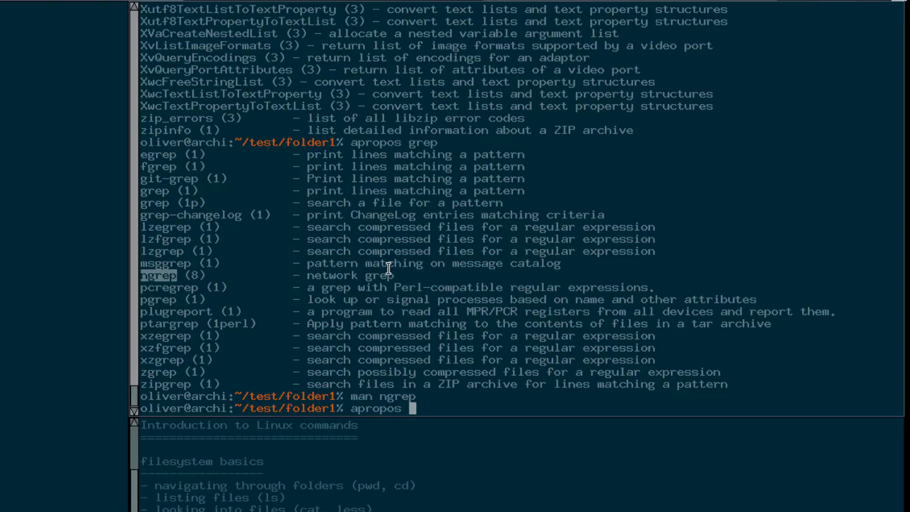
Step: Run apropos net and highlight the tracepath6 entry and its description
text(net)
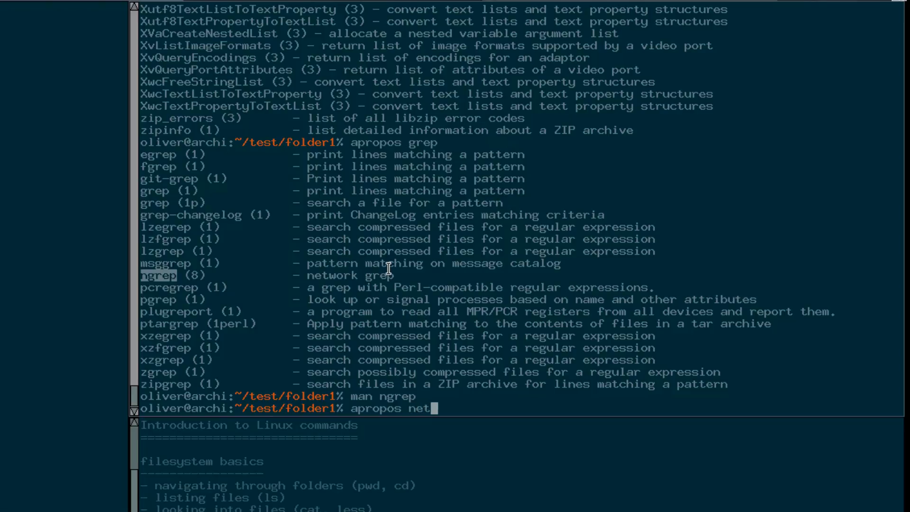
key(Return)
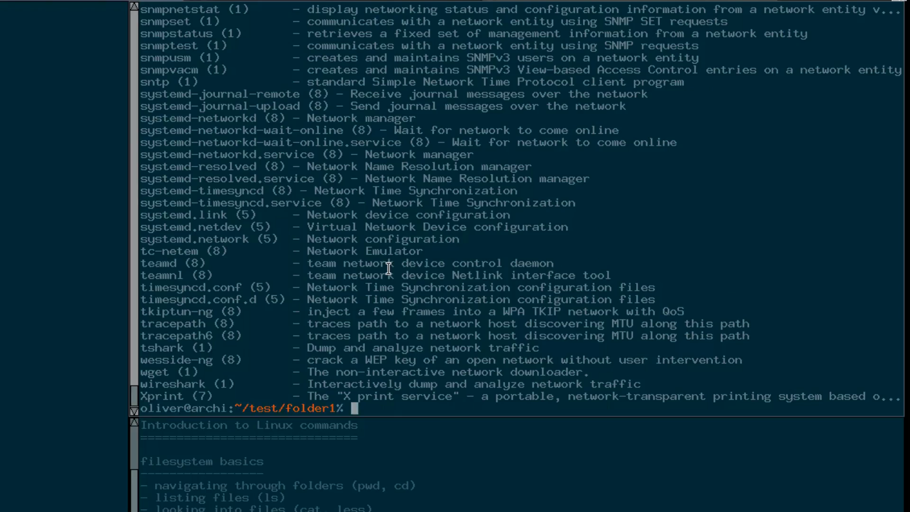
mouse_move(244, 323)
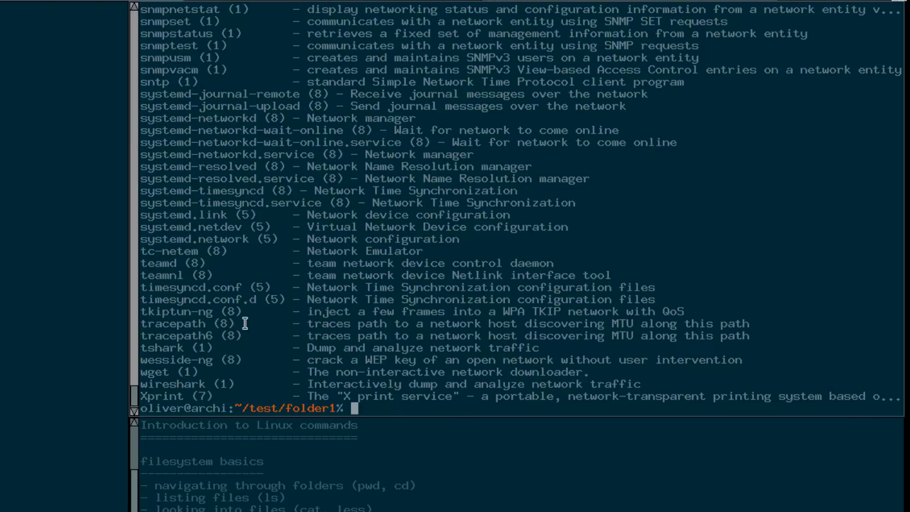
mouse_move(172, 336)
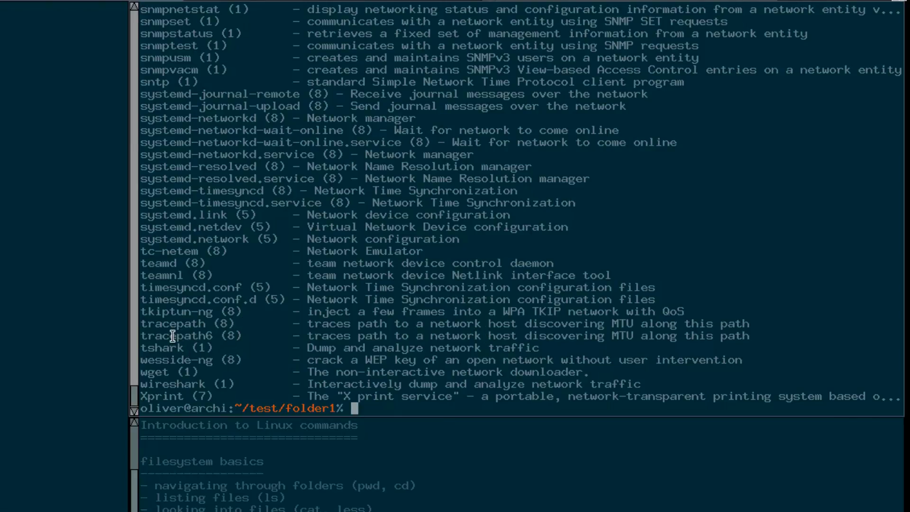
double_click(174, 336)
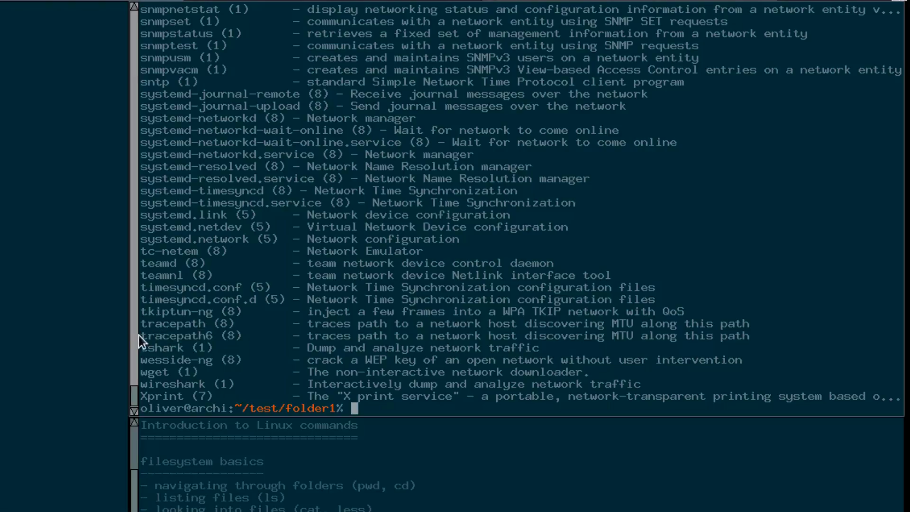
double_click(175, 336)
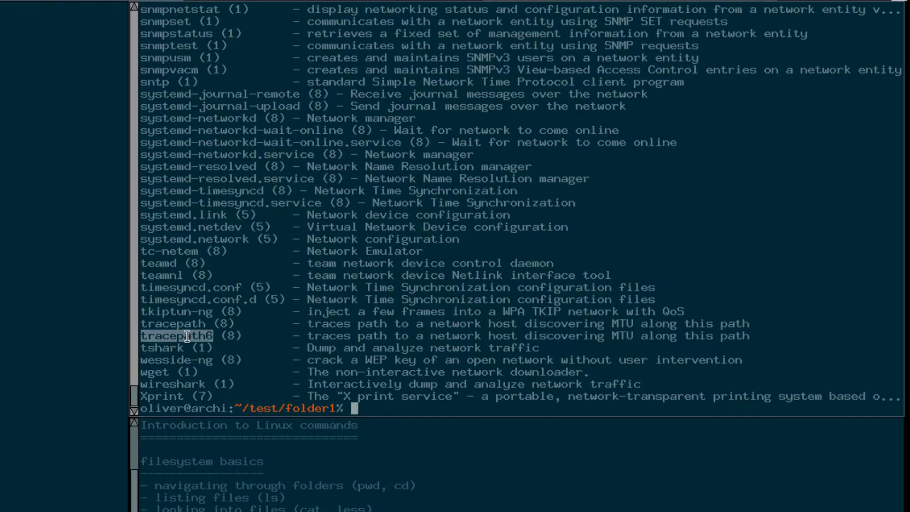
mouse_move(336, 339)
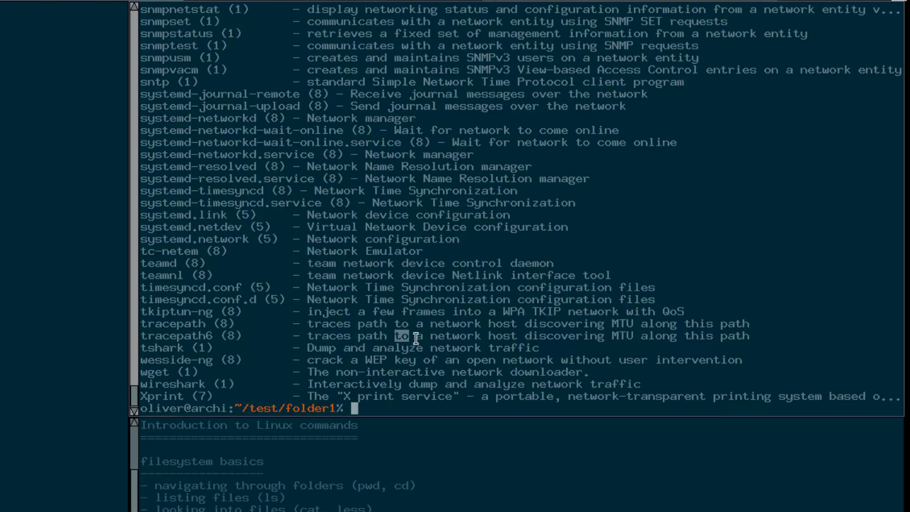
double_click(455, 335)
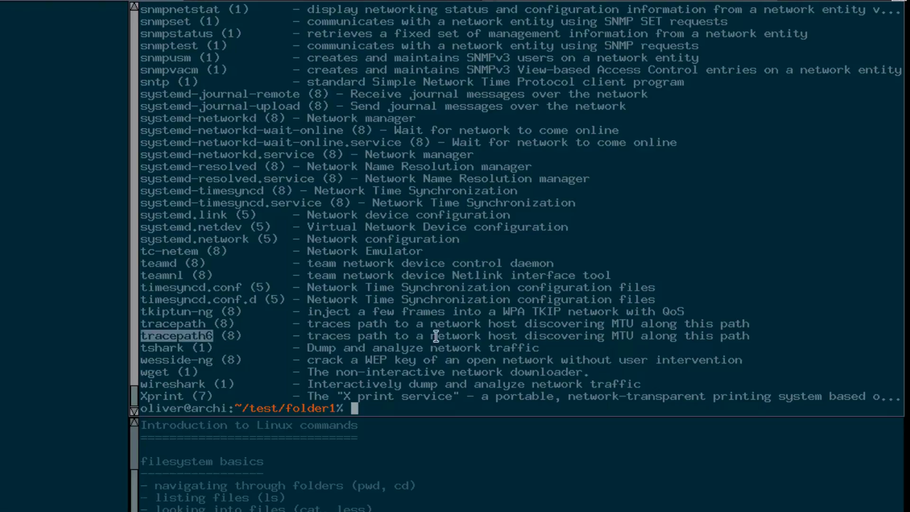
double_click(456, 335)
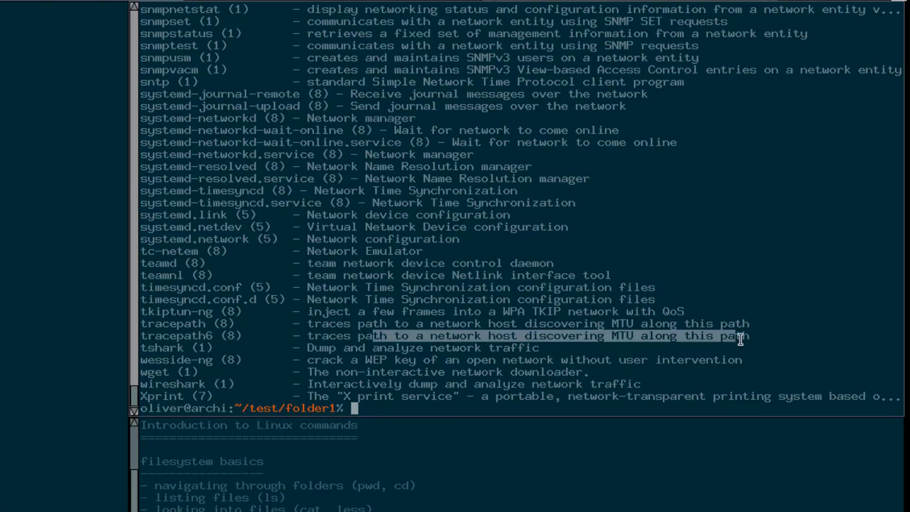
Step: Scroll through the net-related results and start a fresh prompt line
scroll(up, 3)
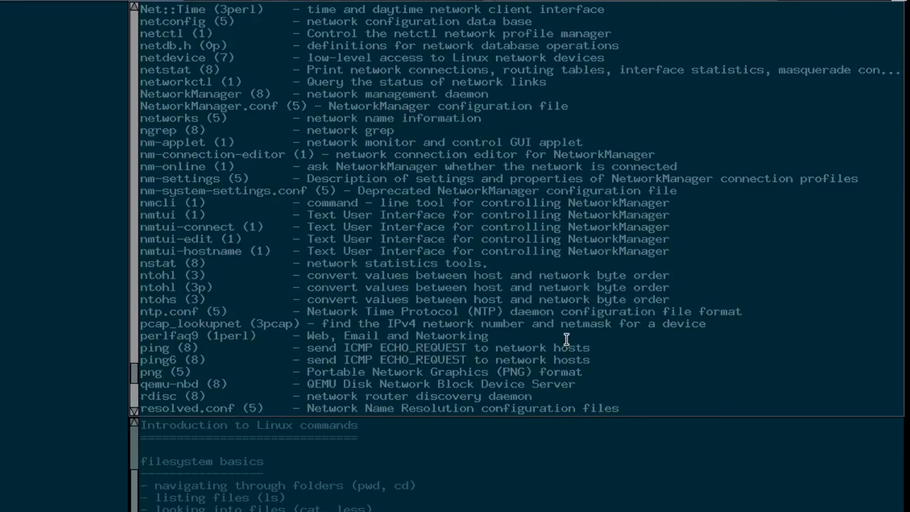
scroll(up, 3)
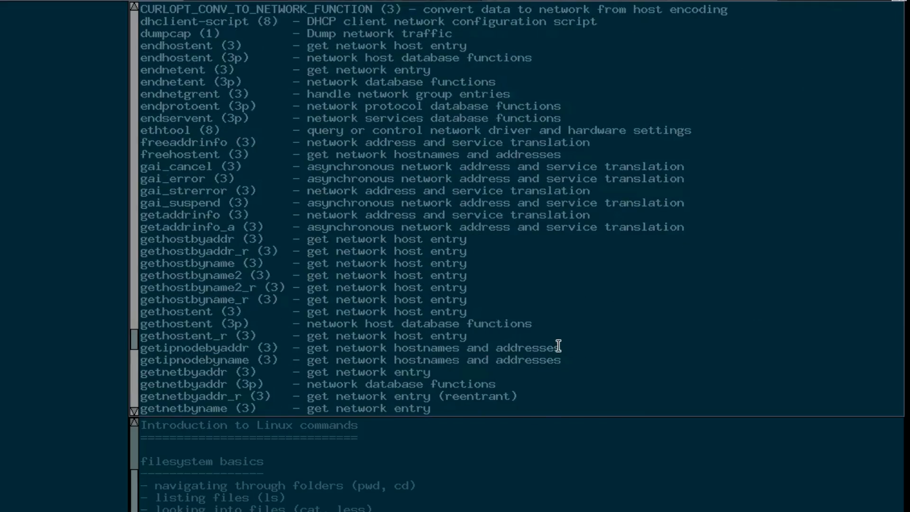
scroll(down, 3)
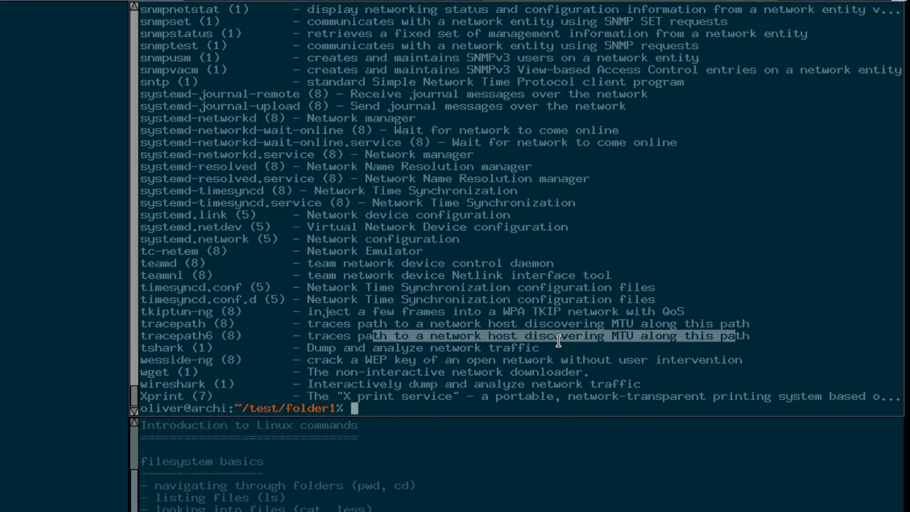
key(Return)
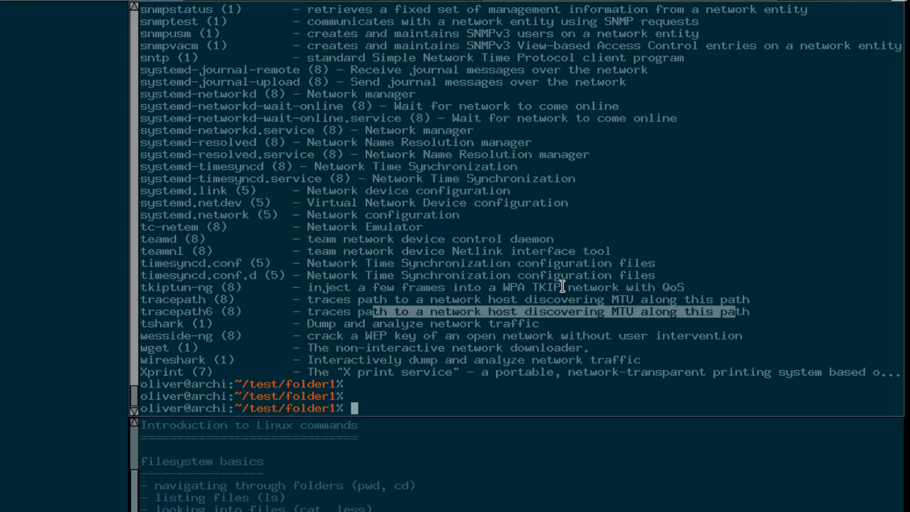
Step: Run locate ifconfig and highlight the ifconfig name and its man page path
text(locate)
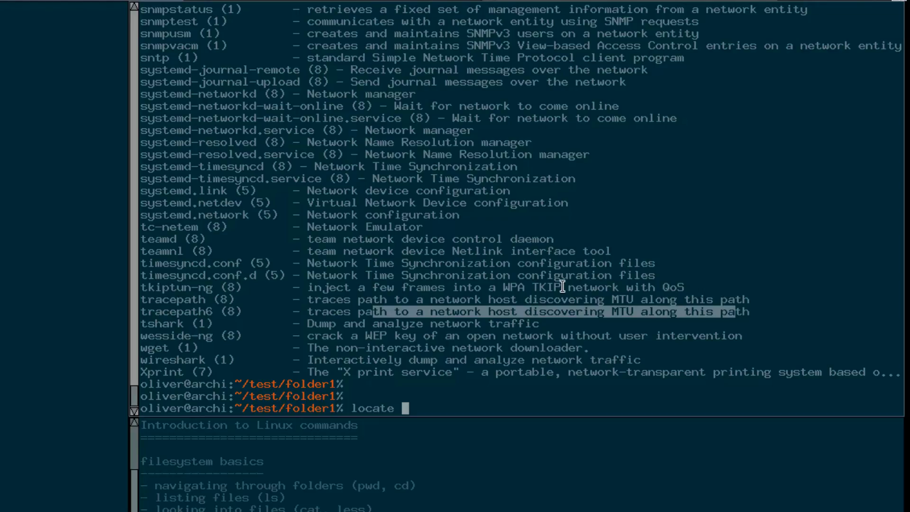
text(ifconfig)
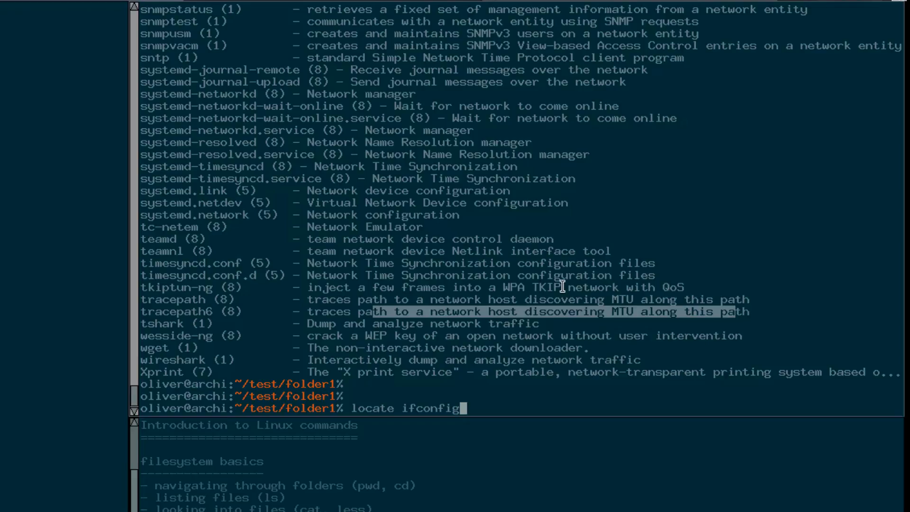
key(Return)
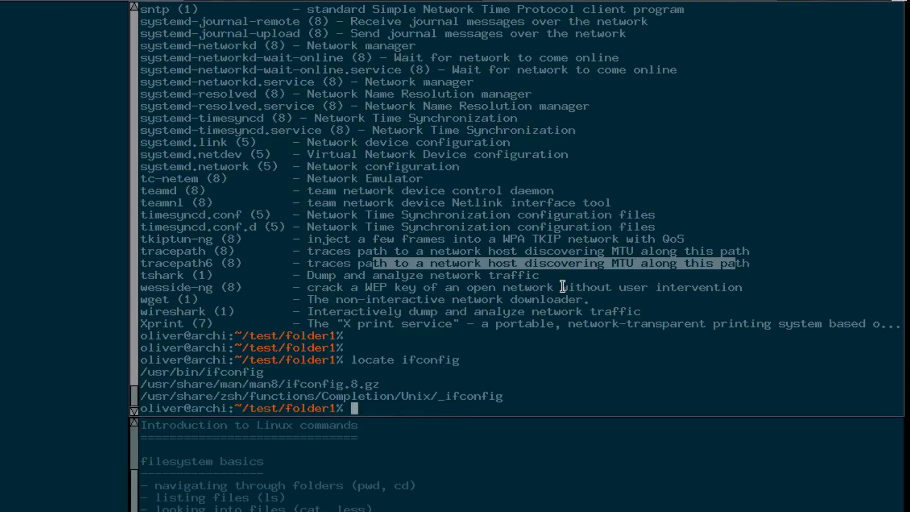
mouse_move(309, 390)
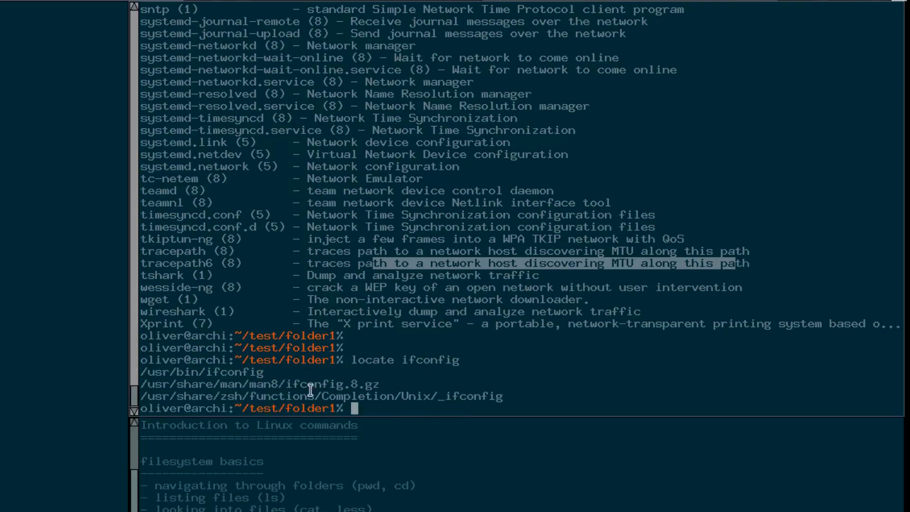
mouse_move(218, 372)
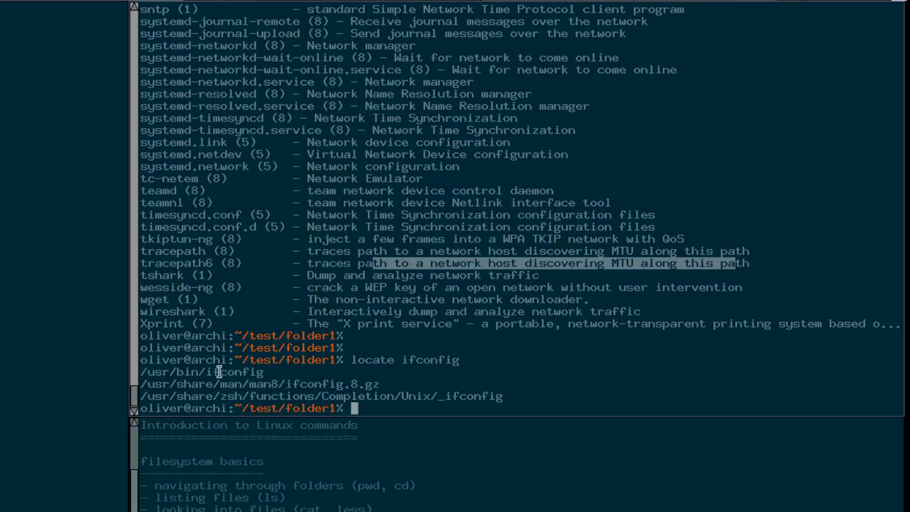
double_click(431, 360)
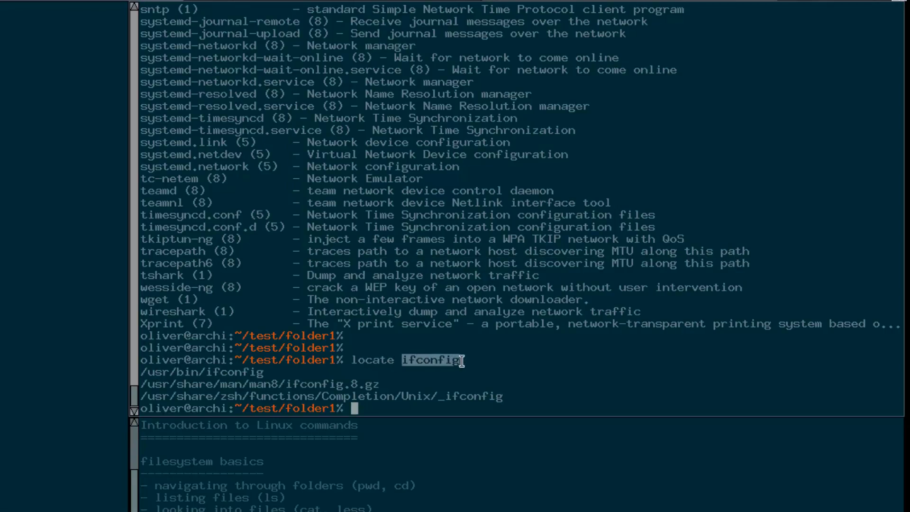
mouse_move(213, 373)
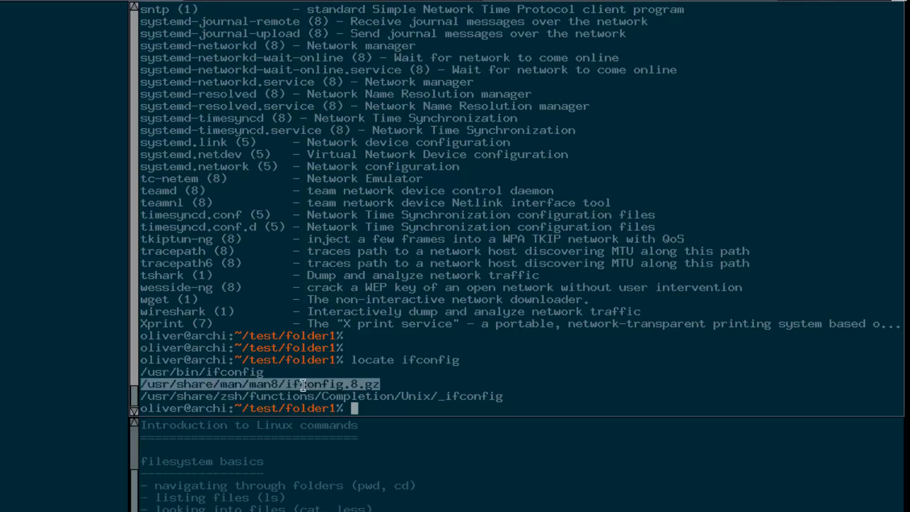
double_click(322, 383)
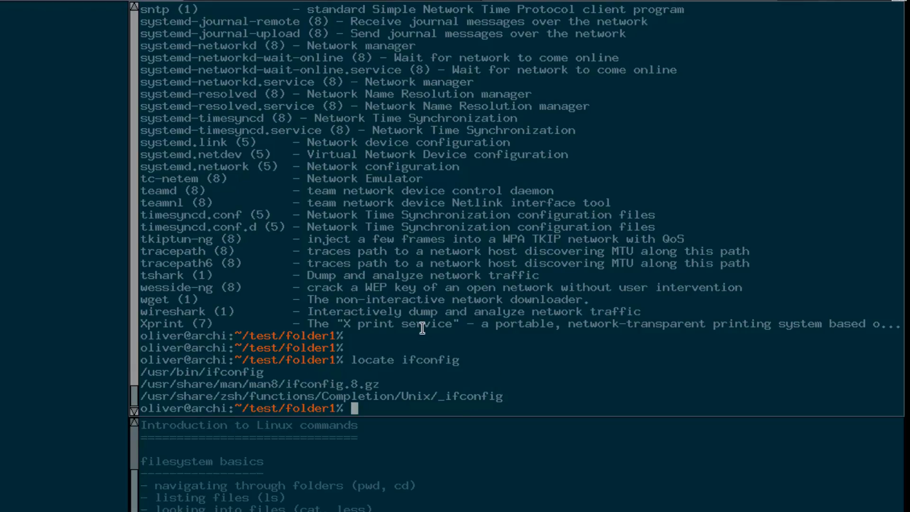
text(lo)
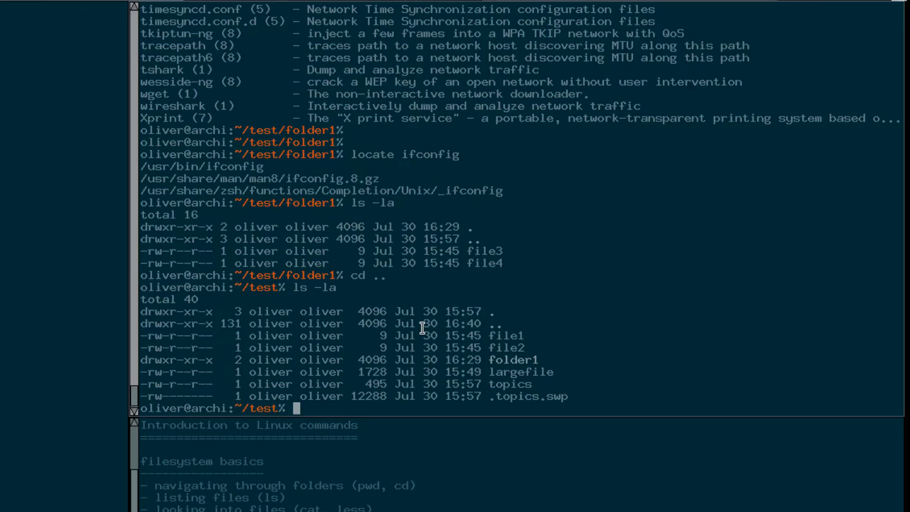
mouse_move(314, 374)
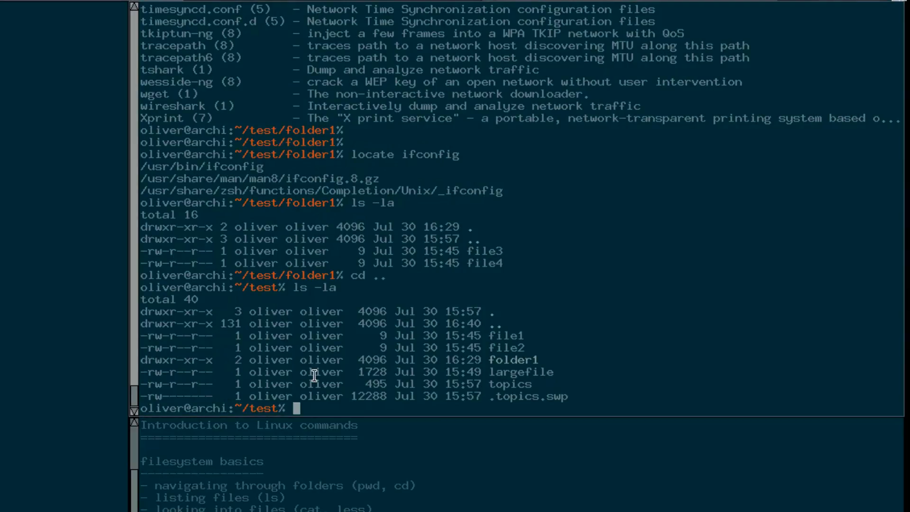
mouse_move(302, 371)
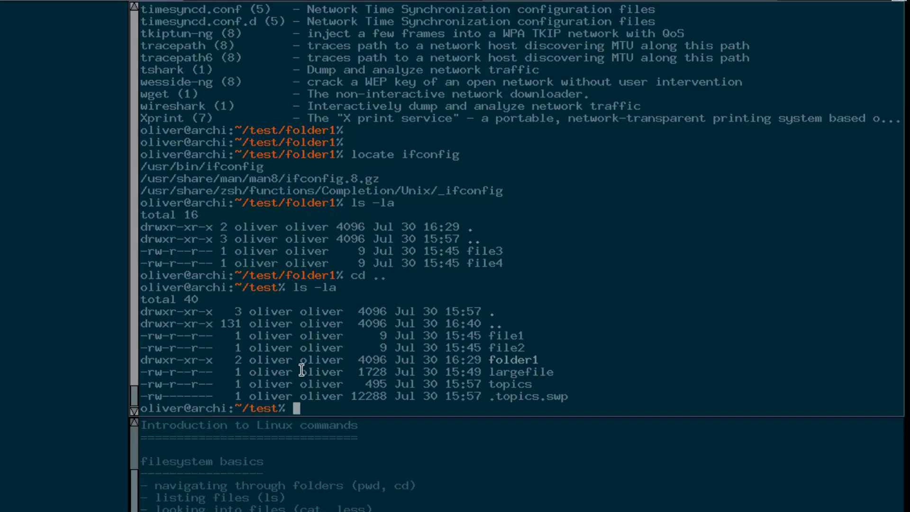
Step: Run find . -name 'file4' from ~/test and highlight the ./folder1/file4 result
text(find)
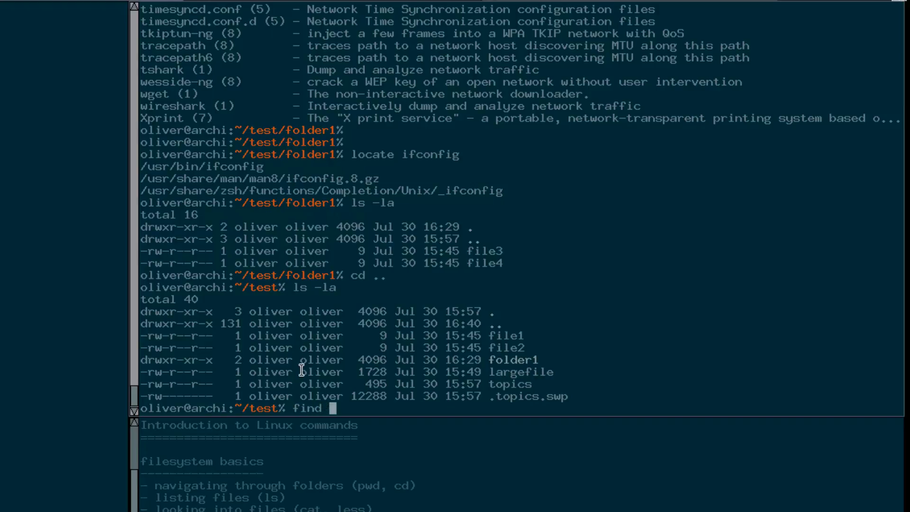
text(. -name)
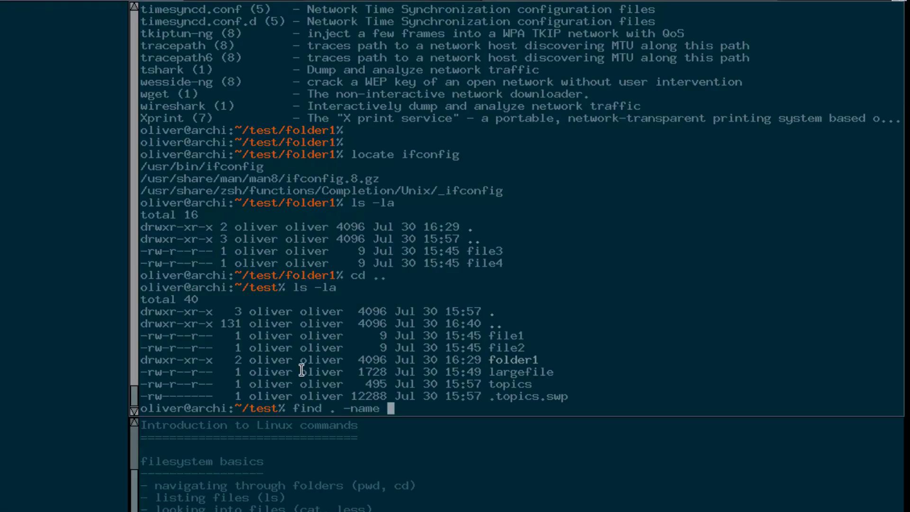
text(')
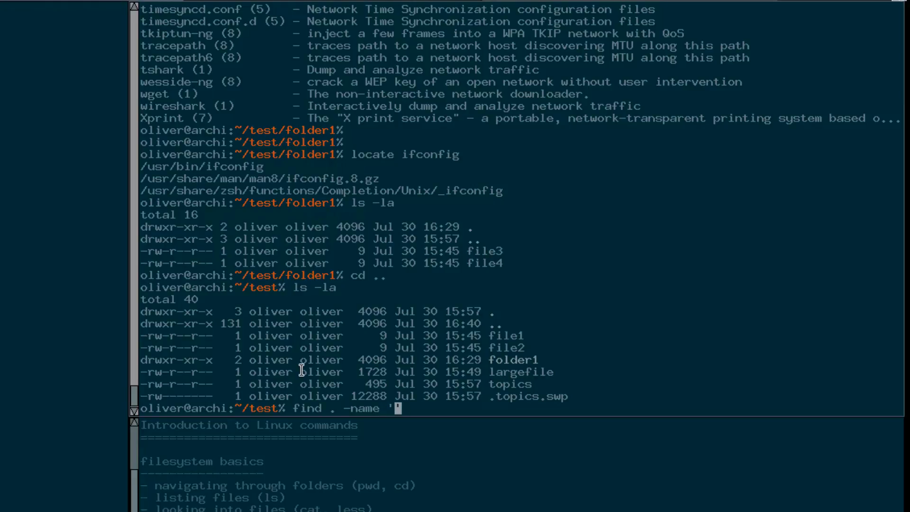
text(file)
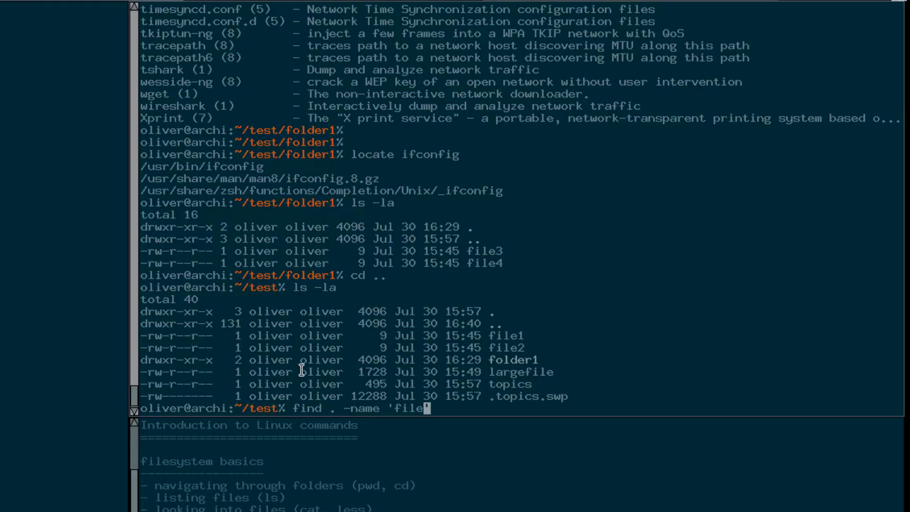
key(Return)
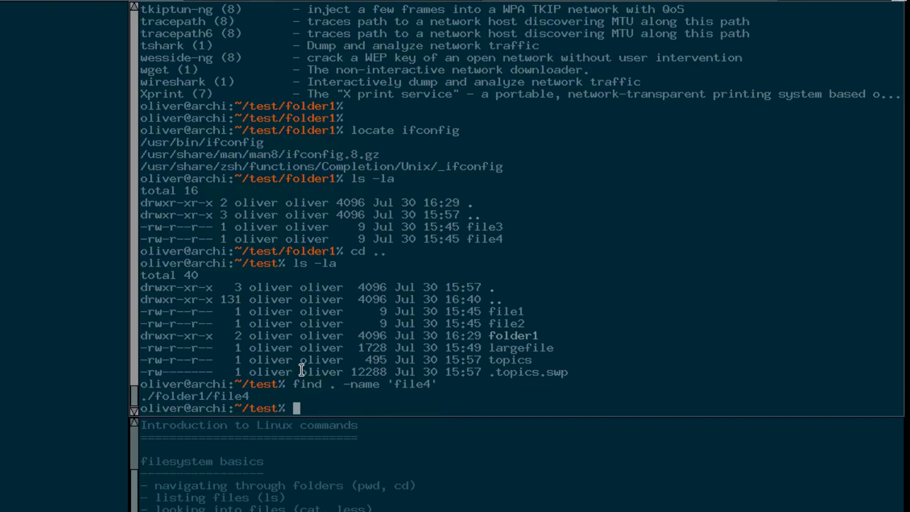
mouse_move(162, 394)
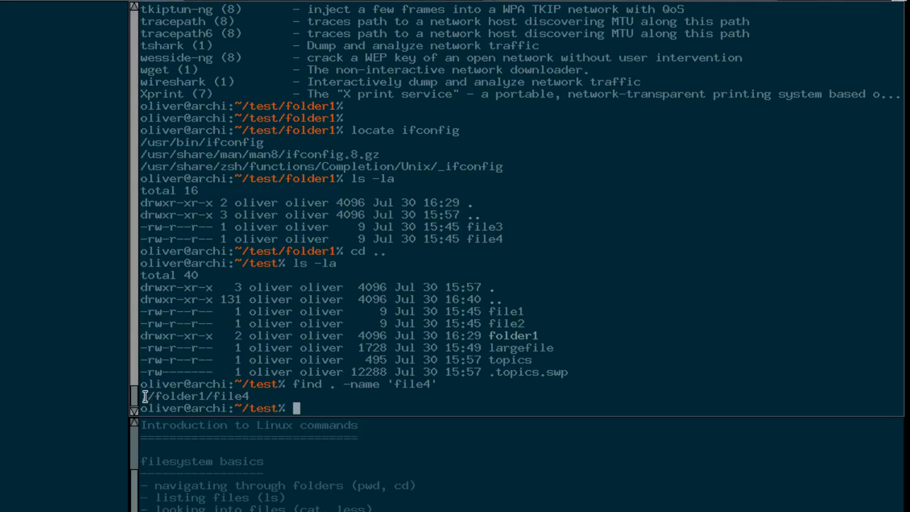
double_click(179, 396)
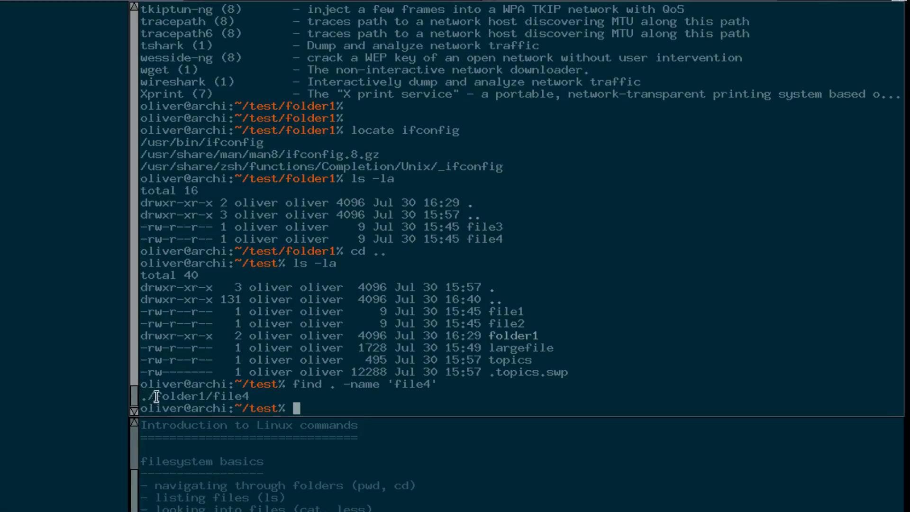
double_click(178, 396)
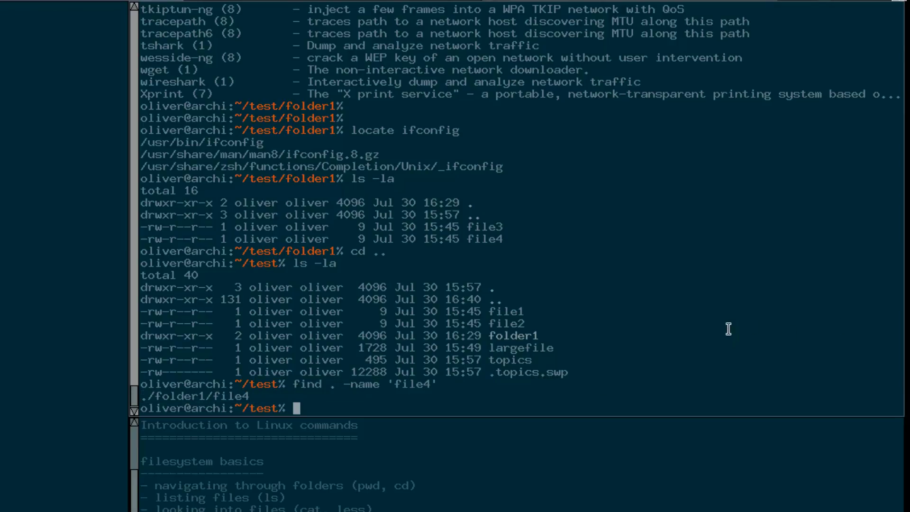
mouse_move(467, 409)
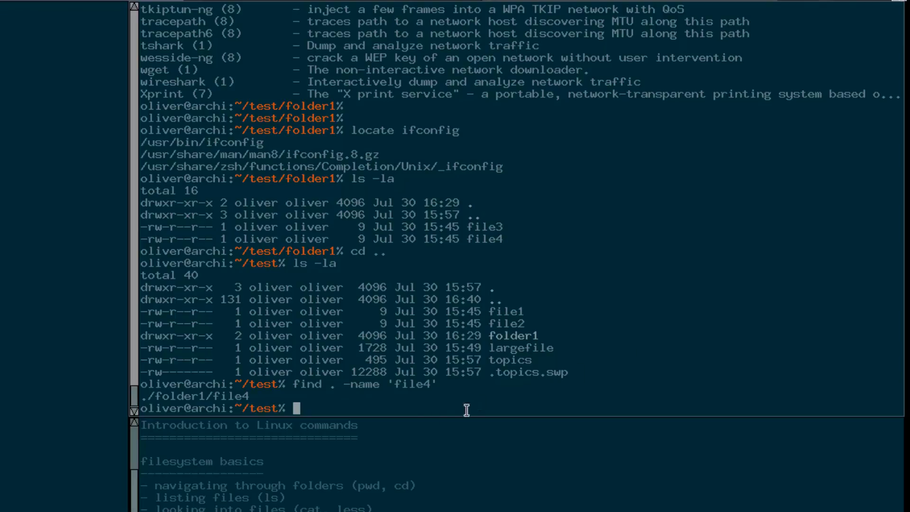
mouse_move(308, 363)
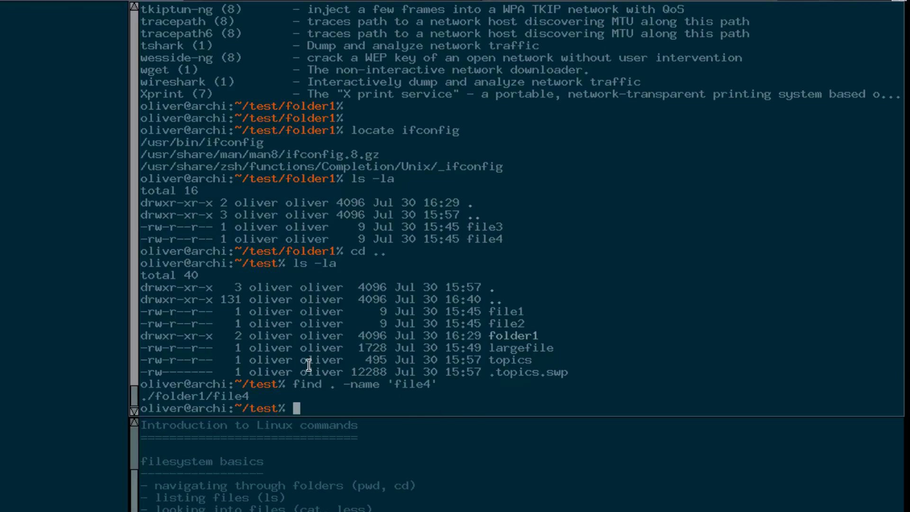
text(man find)
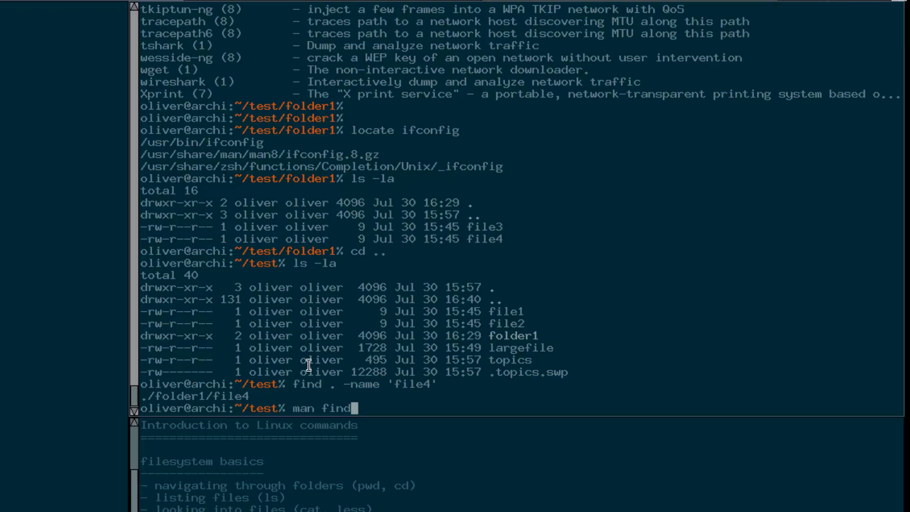
key(Return)
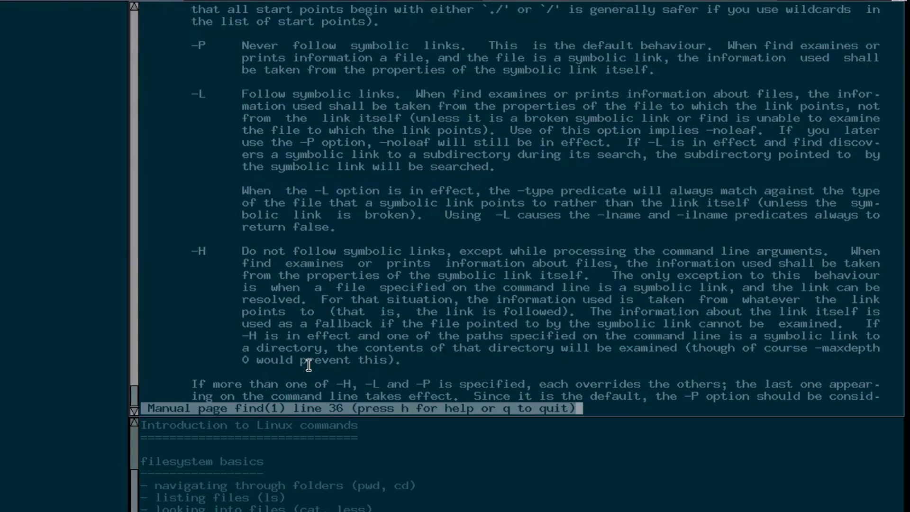
scroll(down, 3)
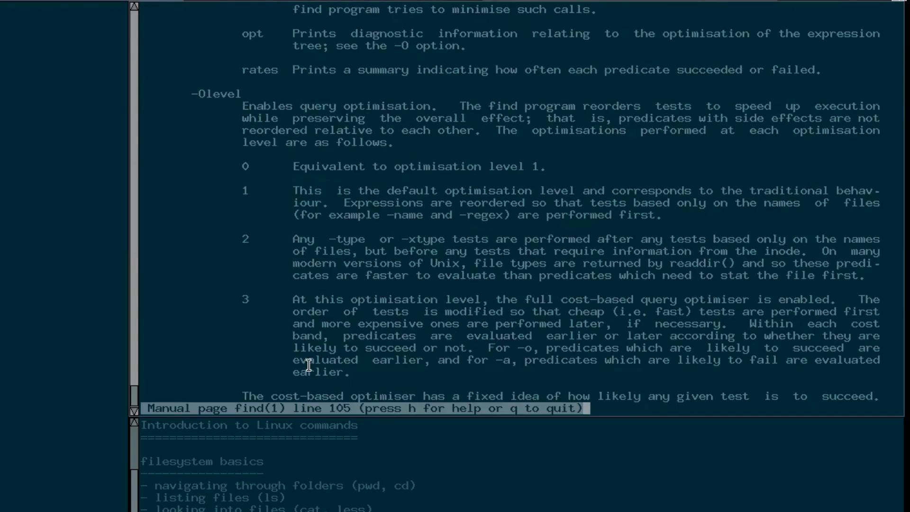
scroll(down, 3)
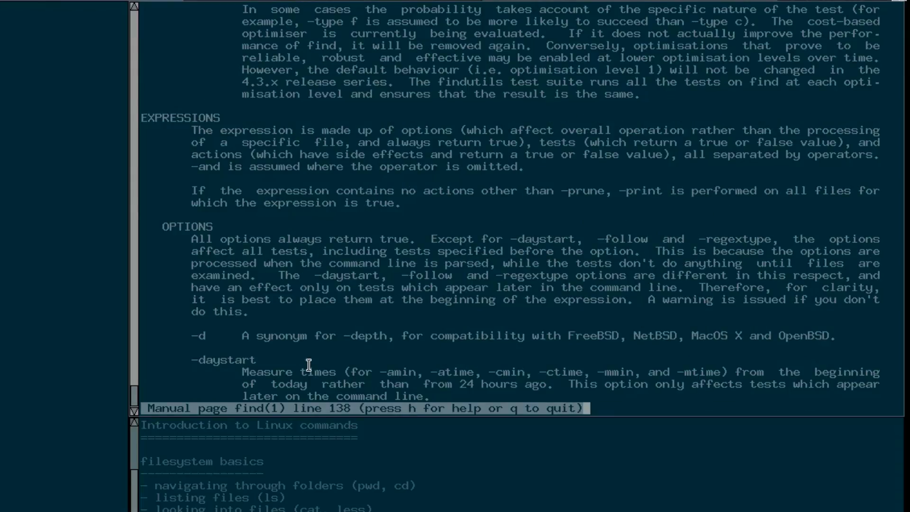
scroll(down, 3)
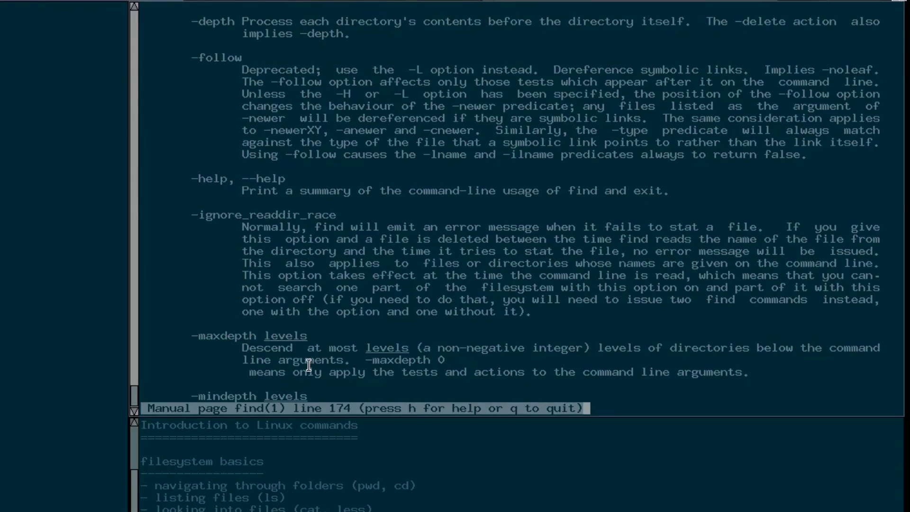
scroll(down, 3)
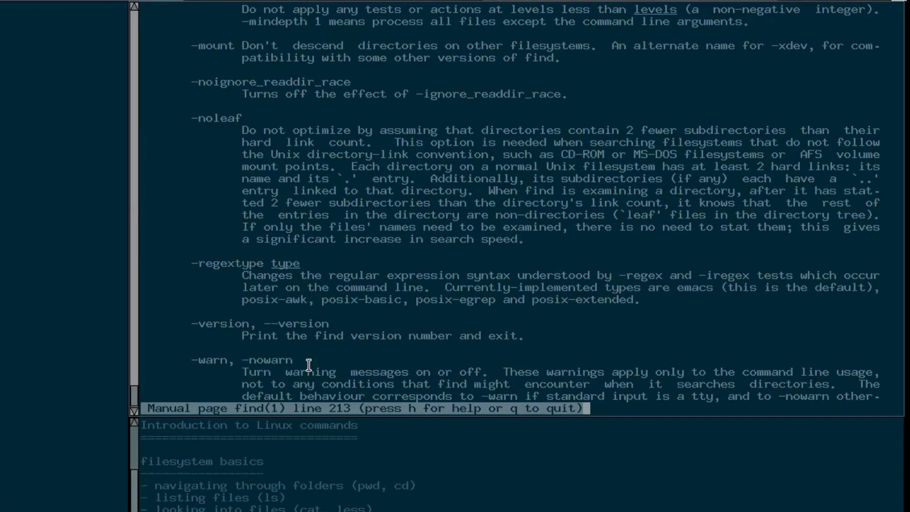
scroll(down, 3)
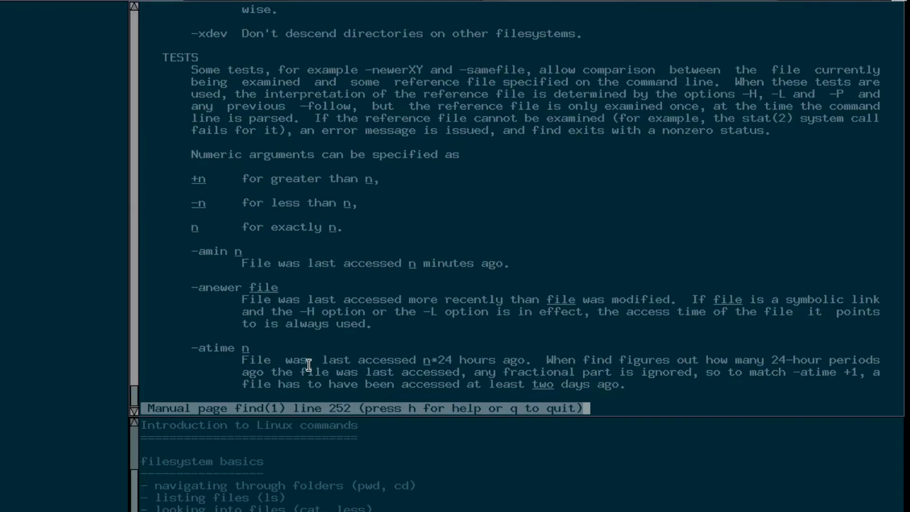
scroll(down, 3)
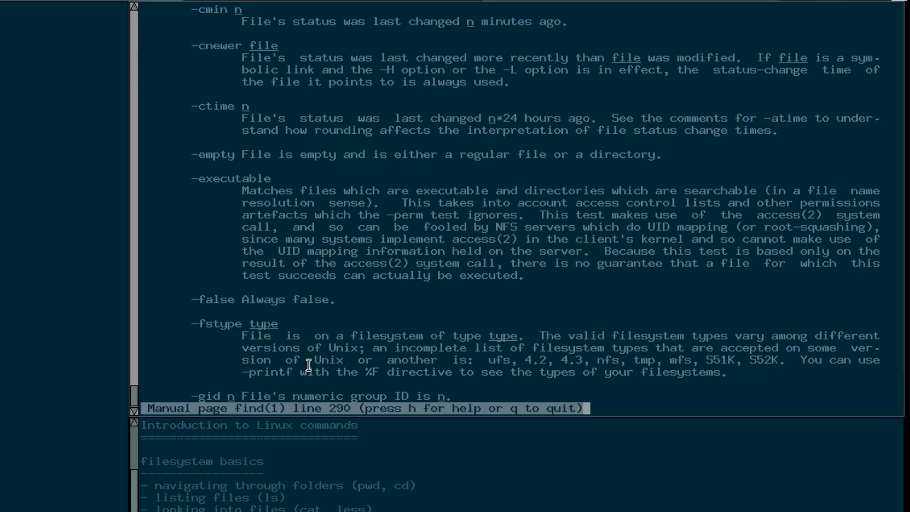
scroll(down, 3)
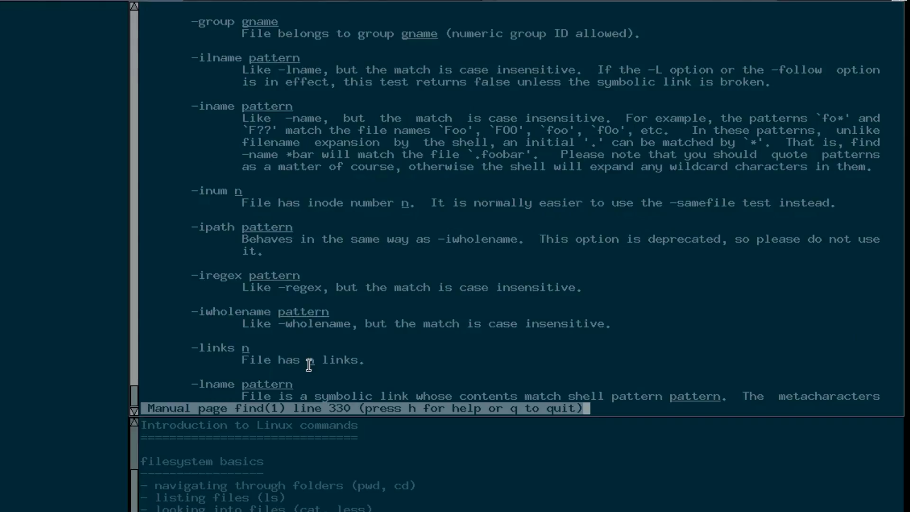
scroll(down, 3)
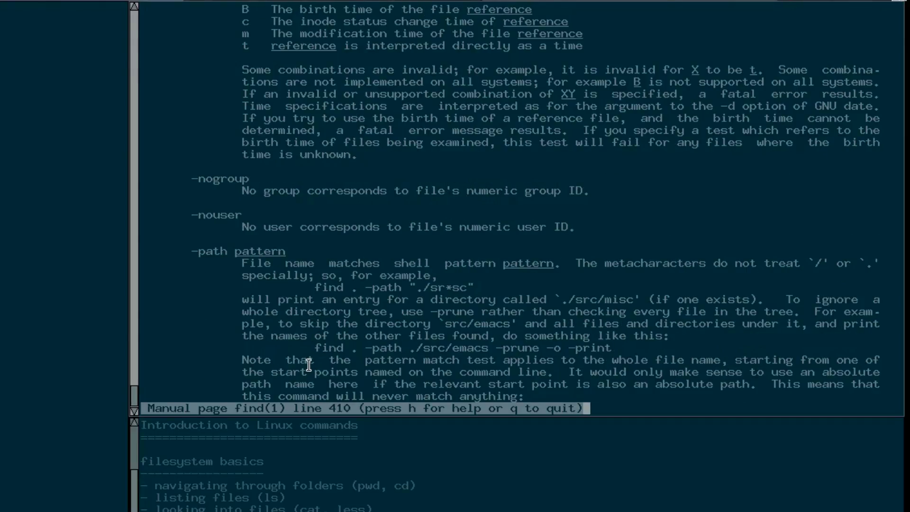
scroll(down, 3)
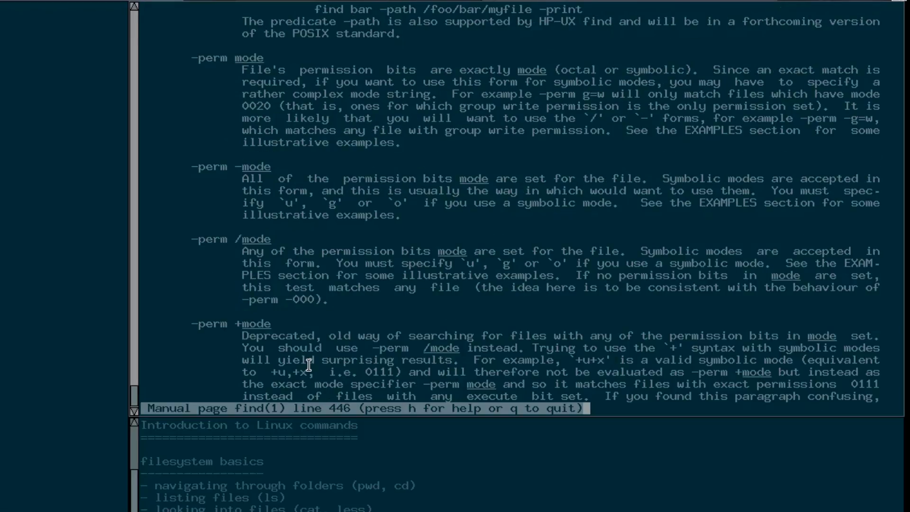
scroll(down, 3)
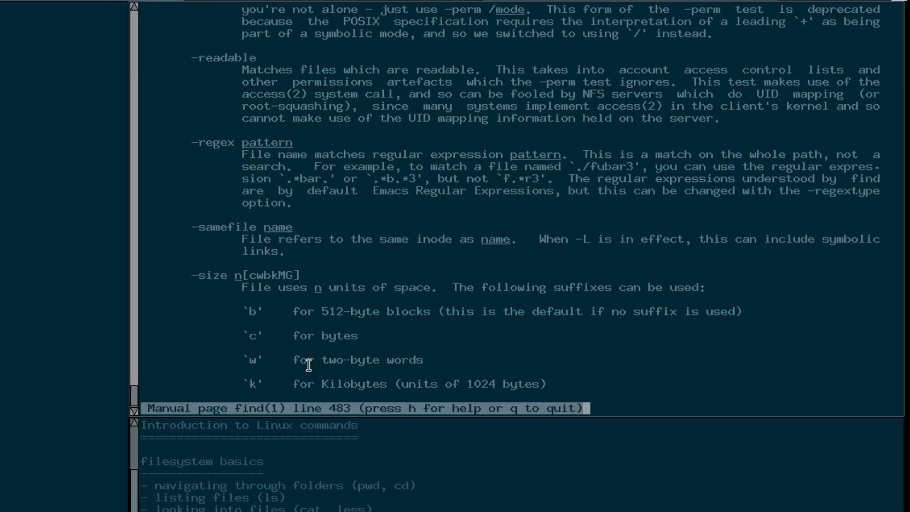
scroll(down, 3)
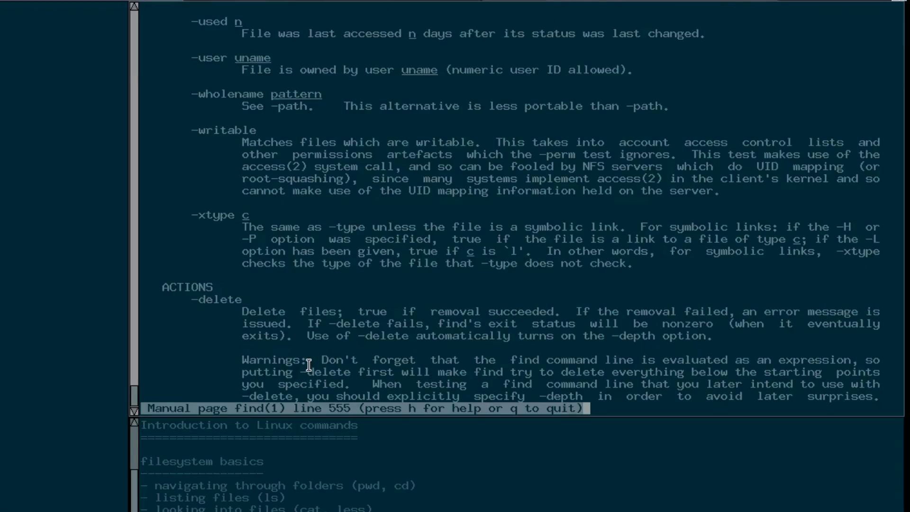
scroll(down, 3)
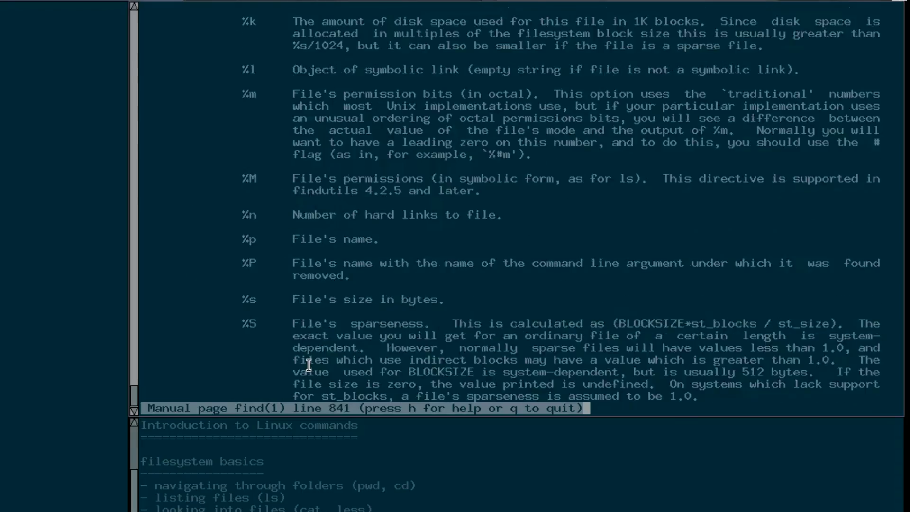
scroll(down, 3)
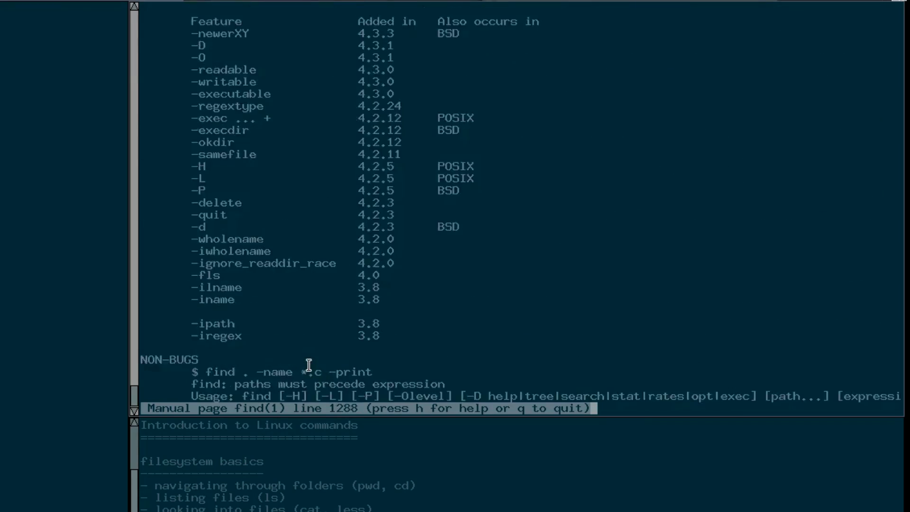
scroll(up, 3)
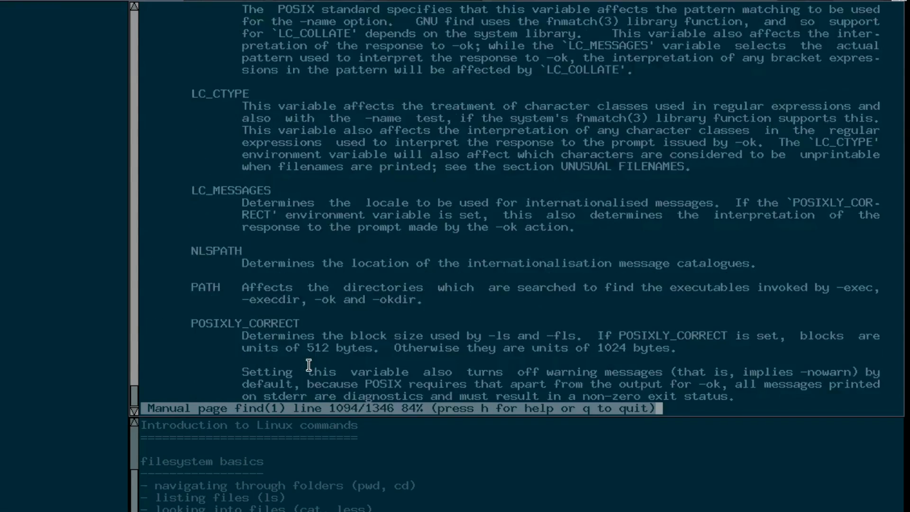
scroll(up, 3)
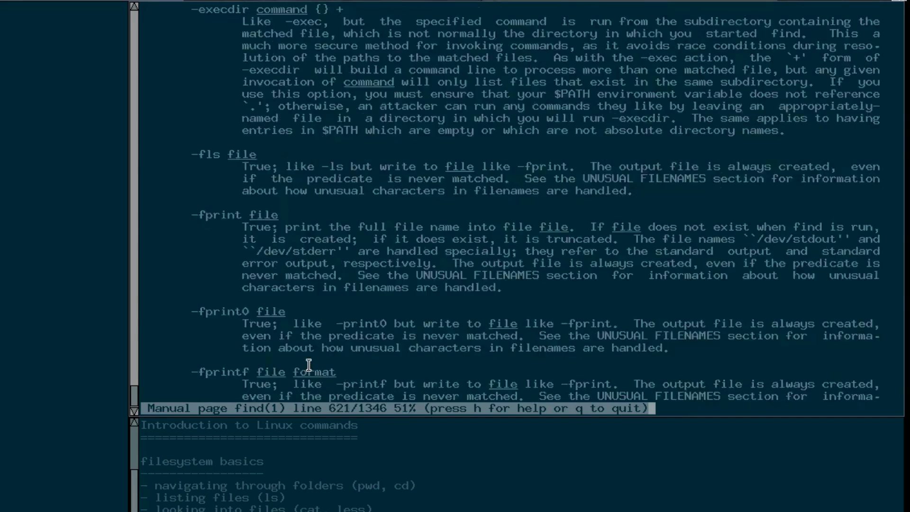
scroll(up, 3)
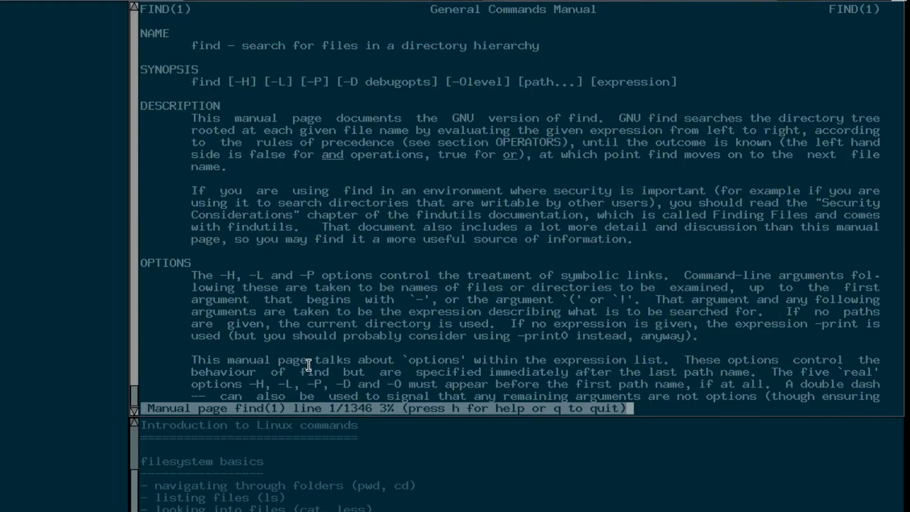
key(q)
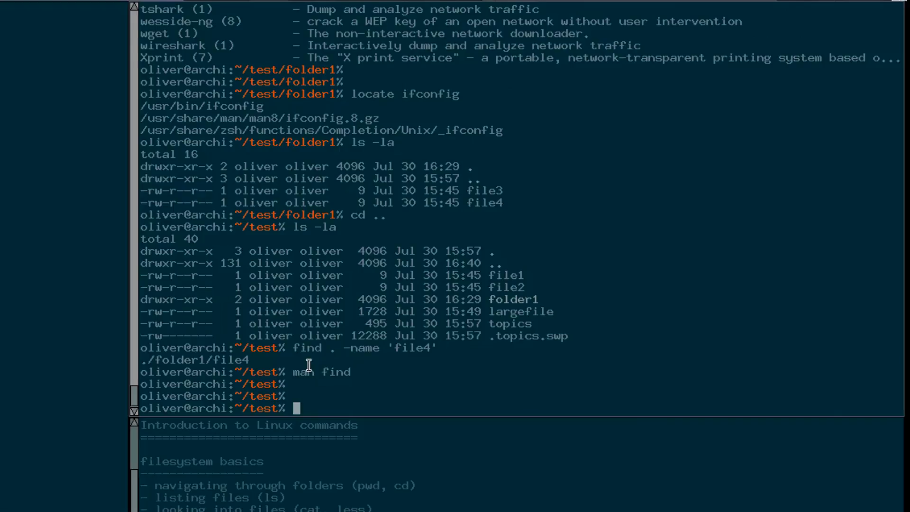